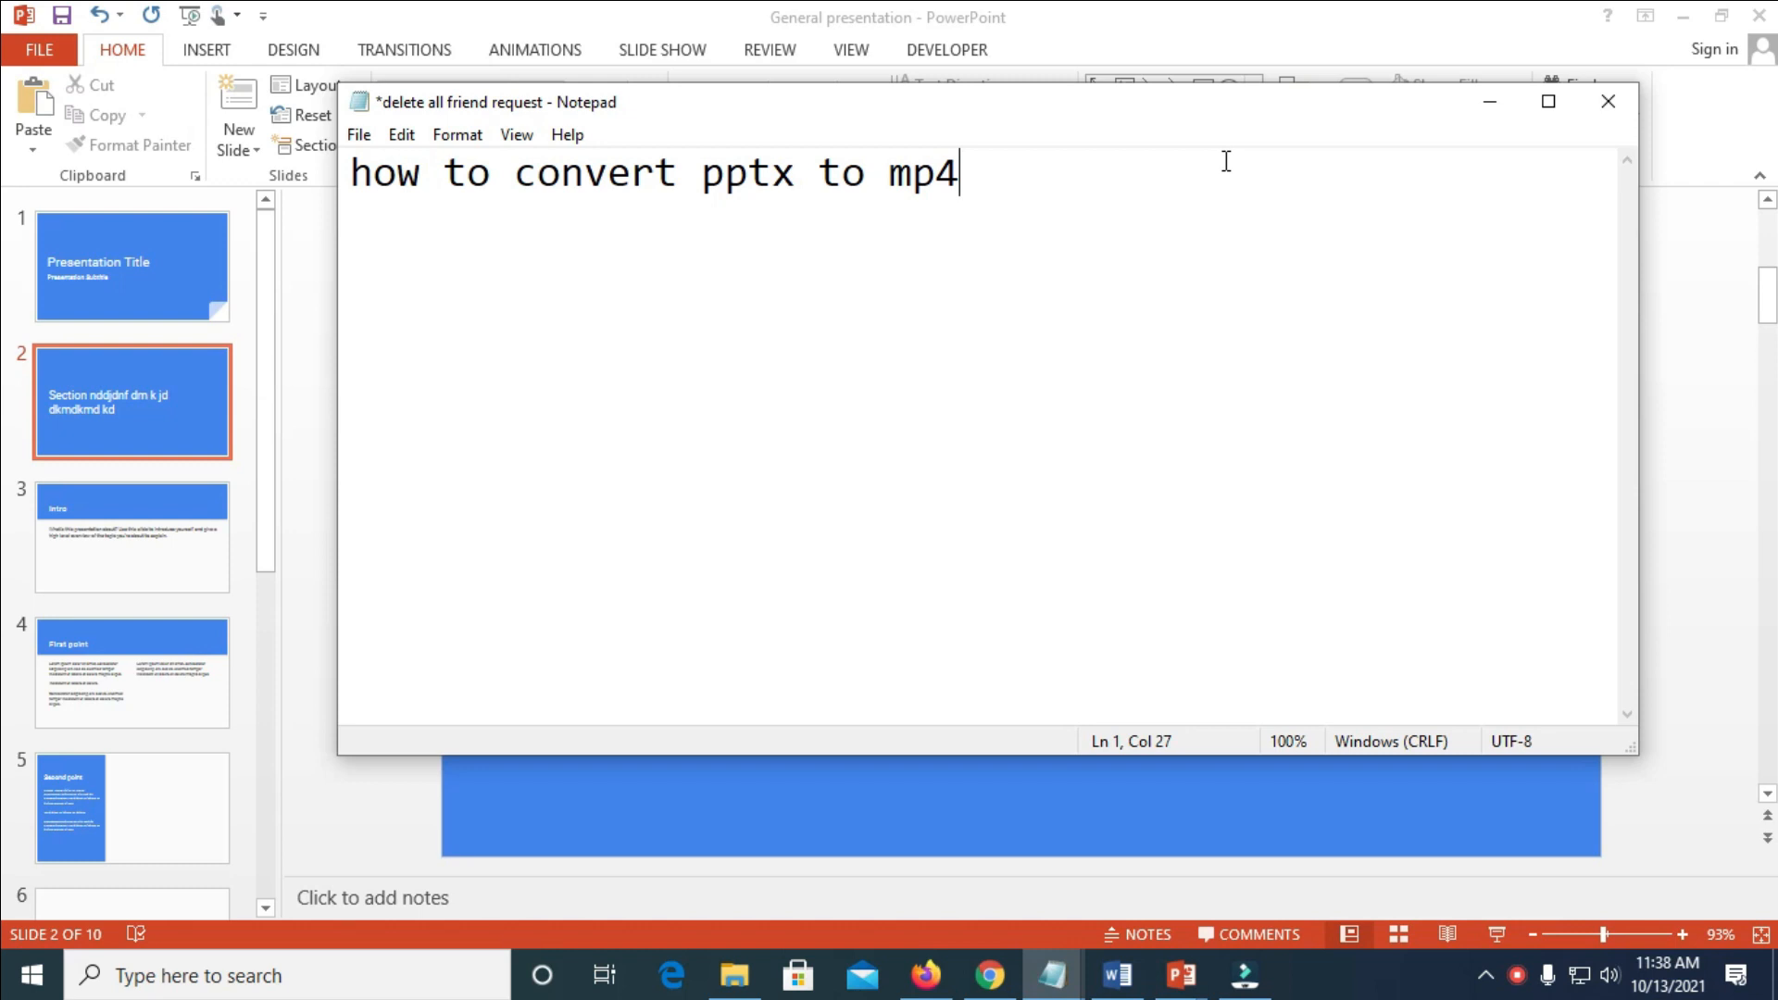
mouse_move(300, 417)
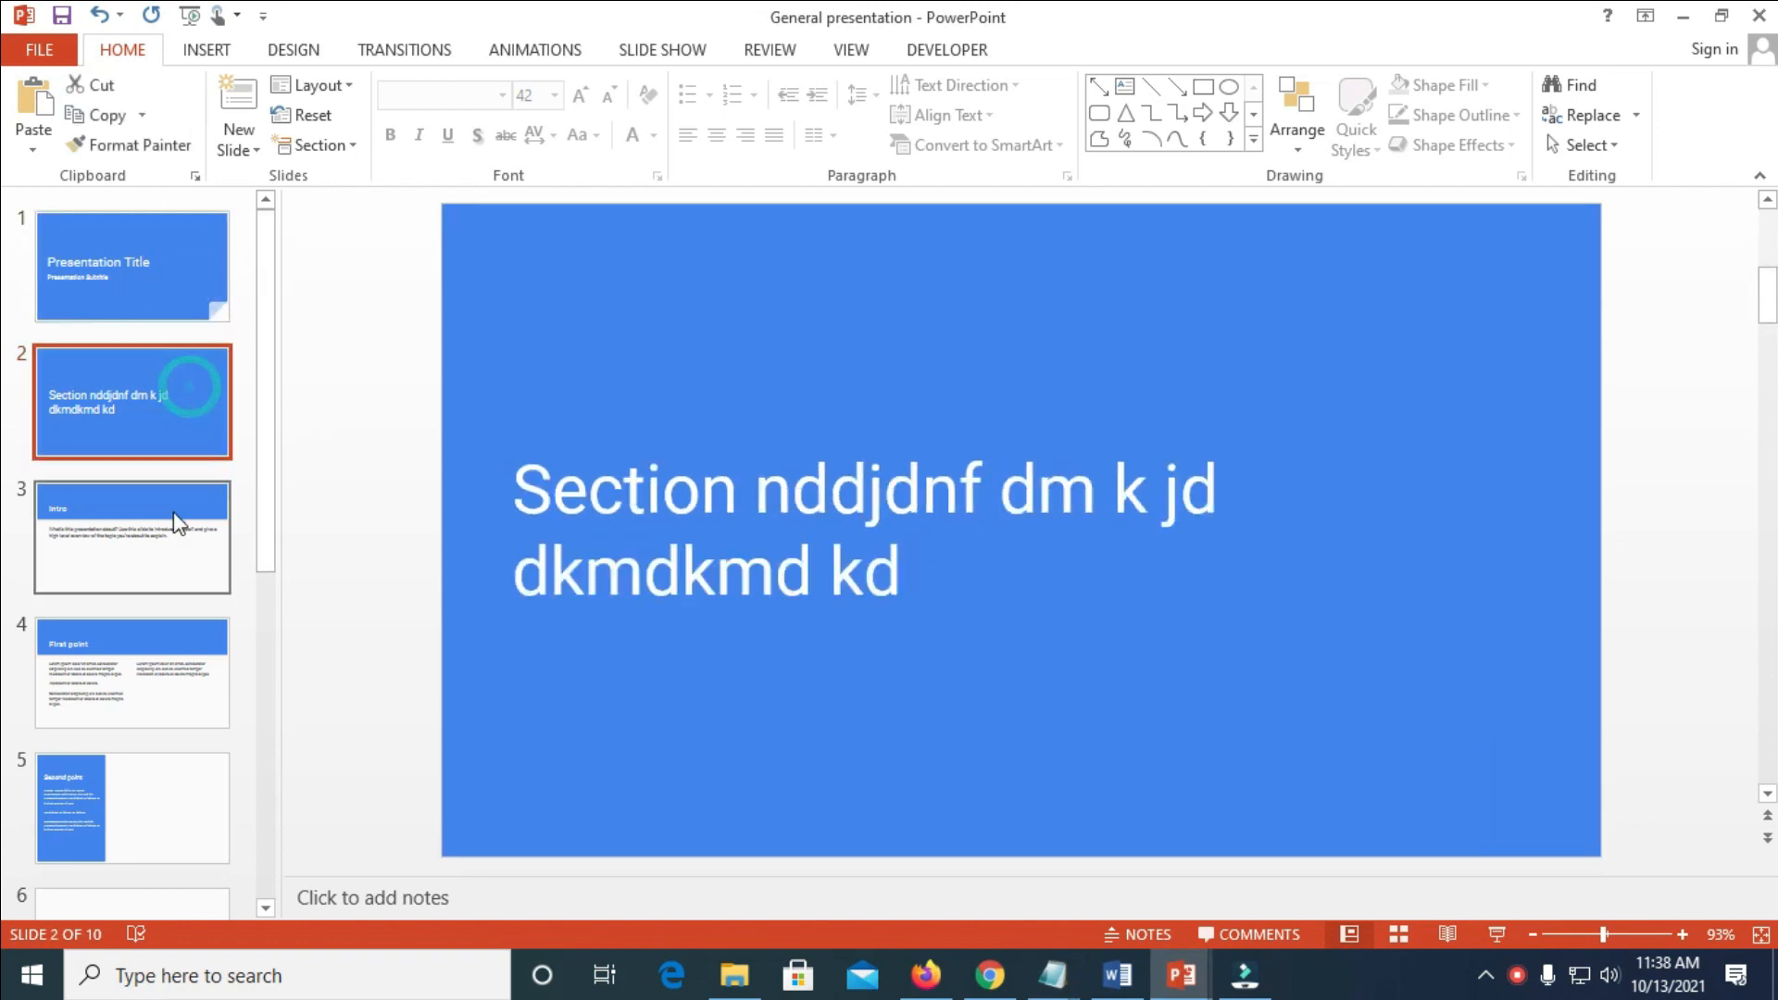
Step: Browse to the First point slide, then return to the title slide
left_click(132, 671)
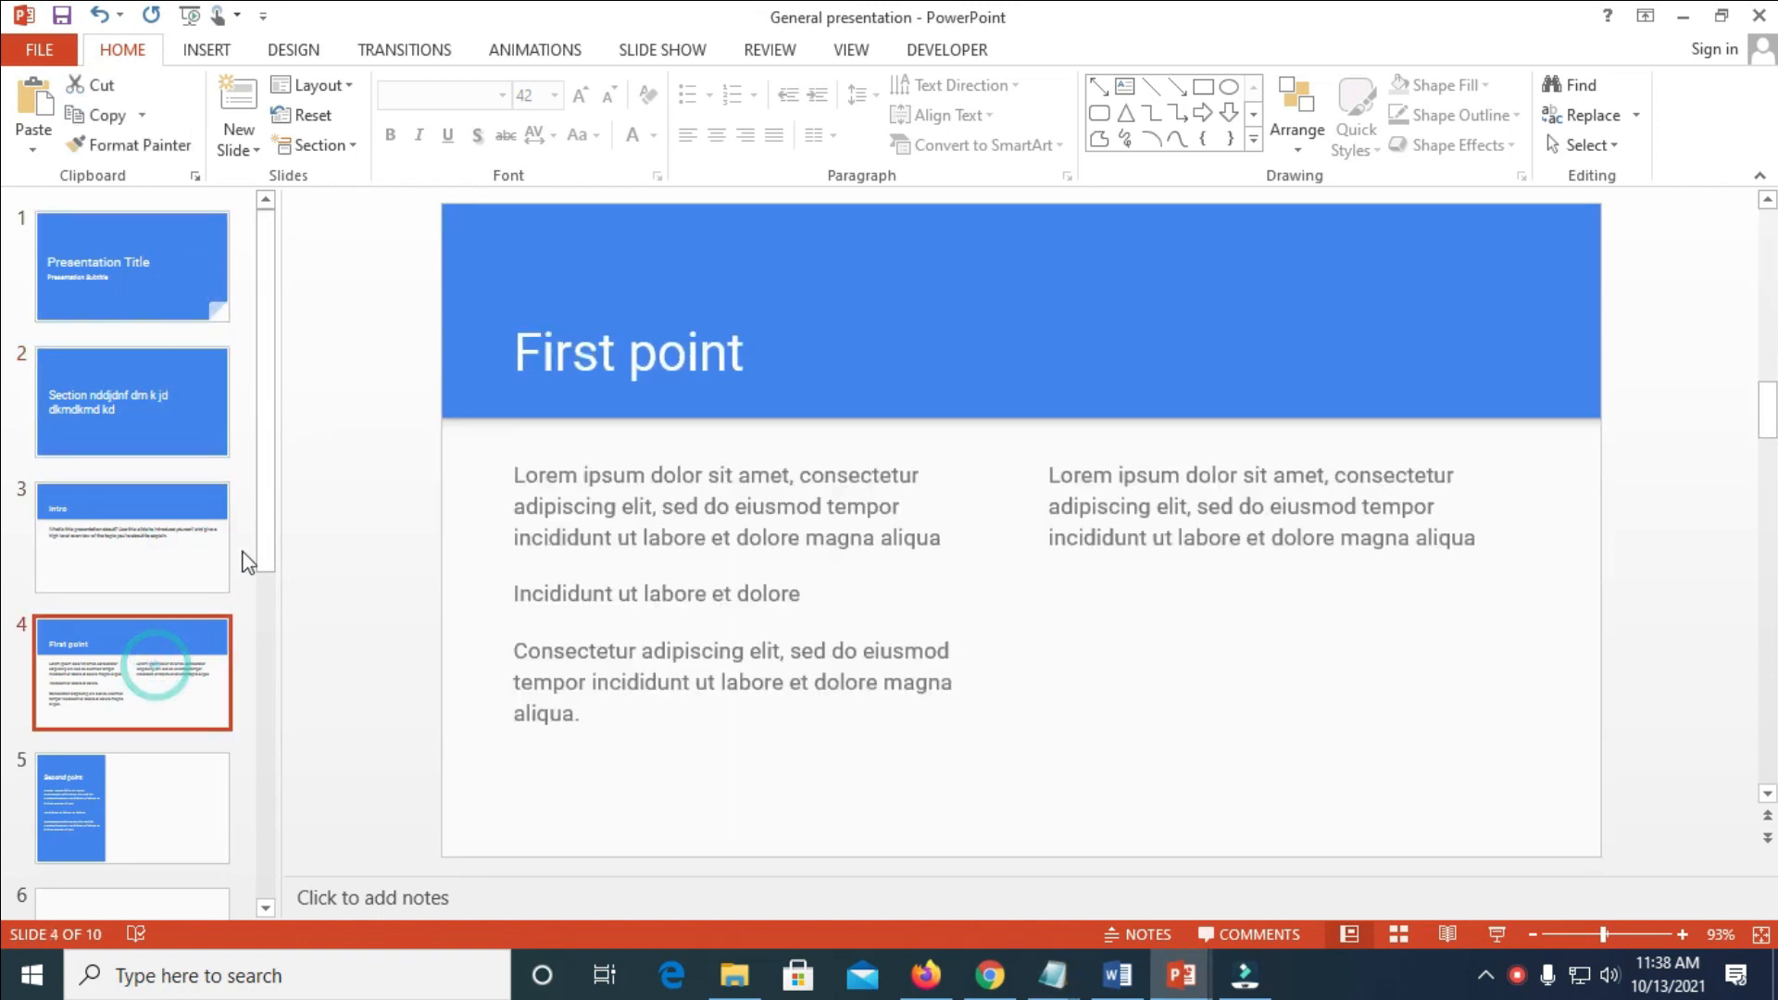
left_click(132, 265)
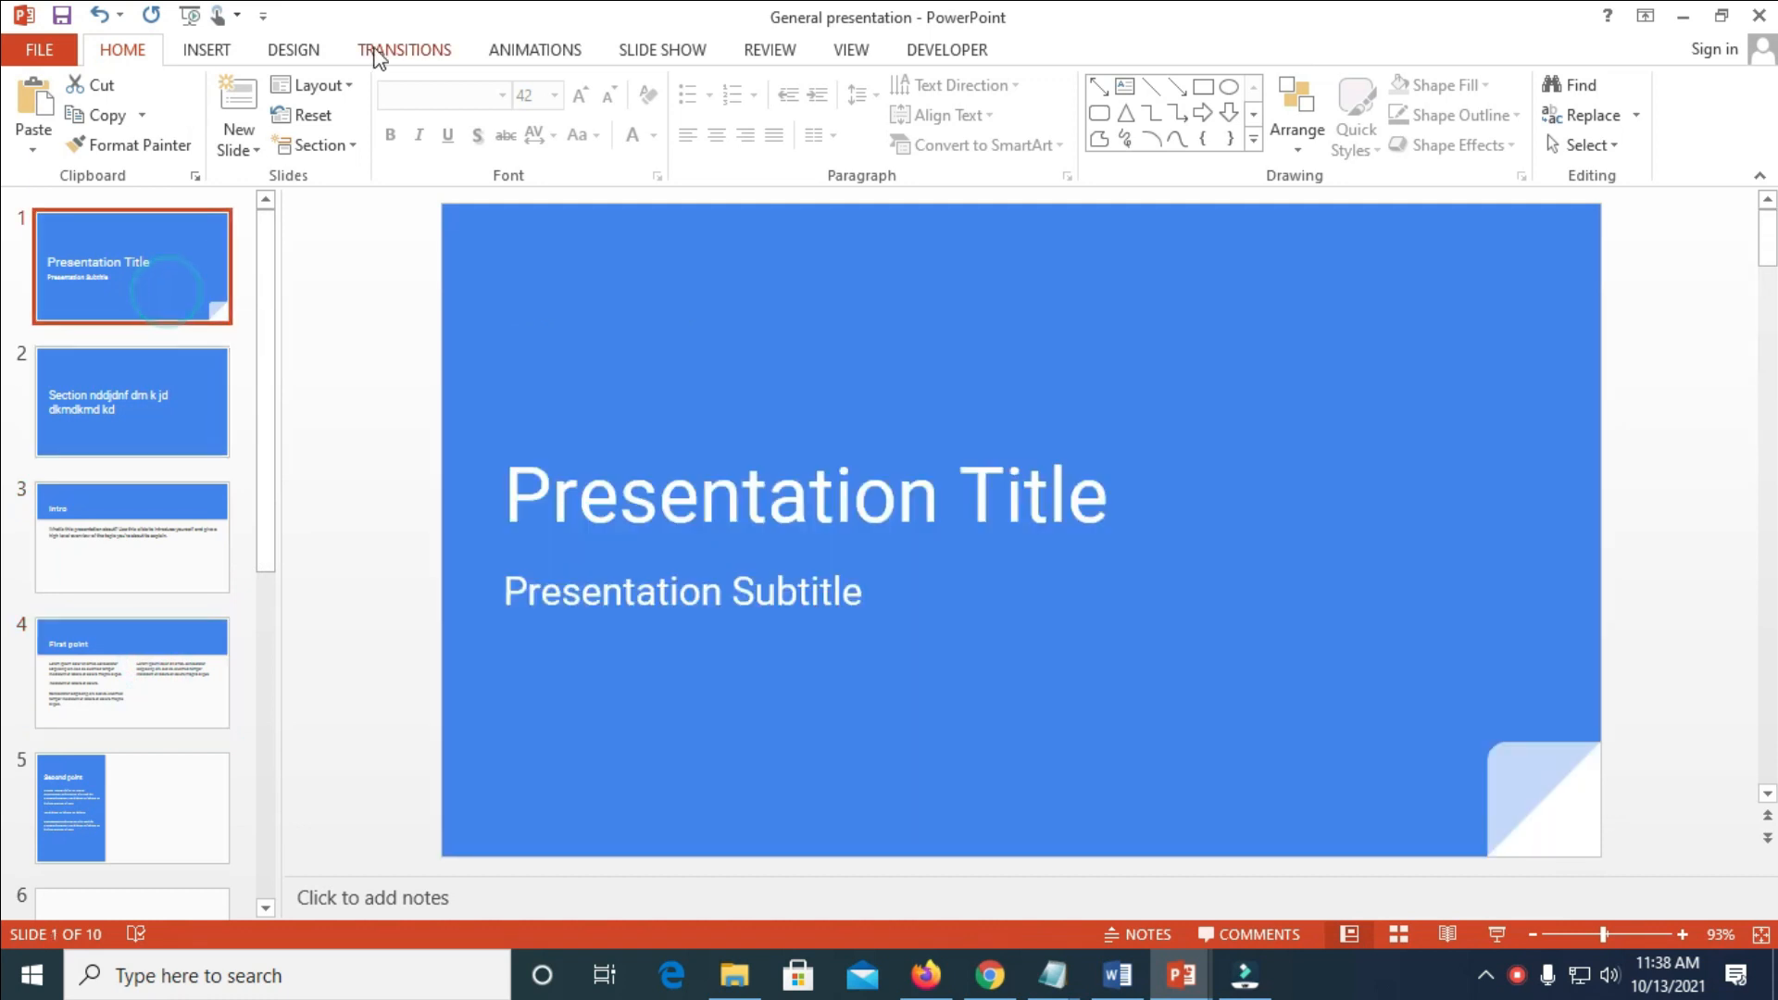
Step: Make the title slide advance automatically after 00:05.00 instead of on mouse click
left_click(404, 49)
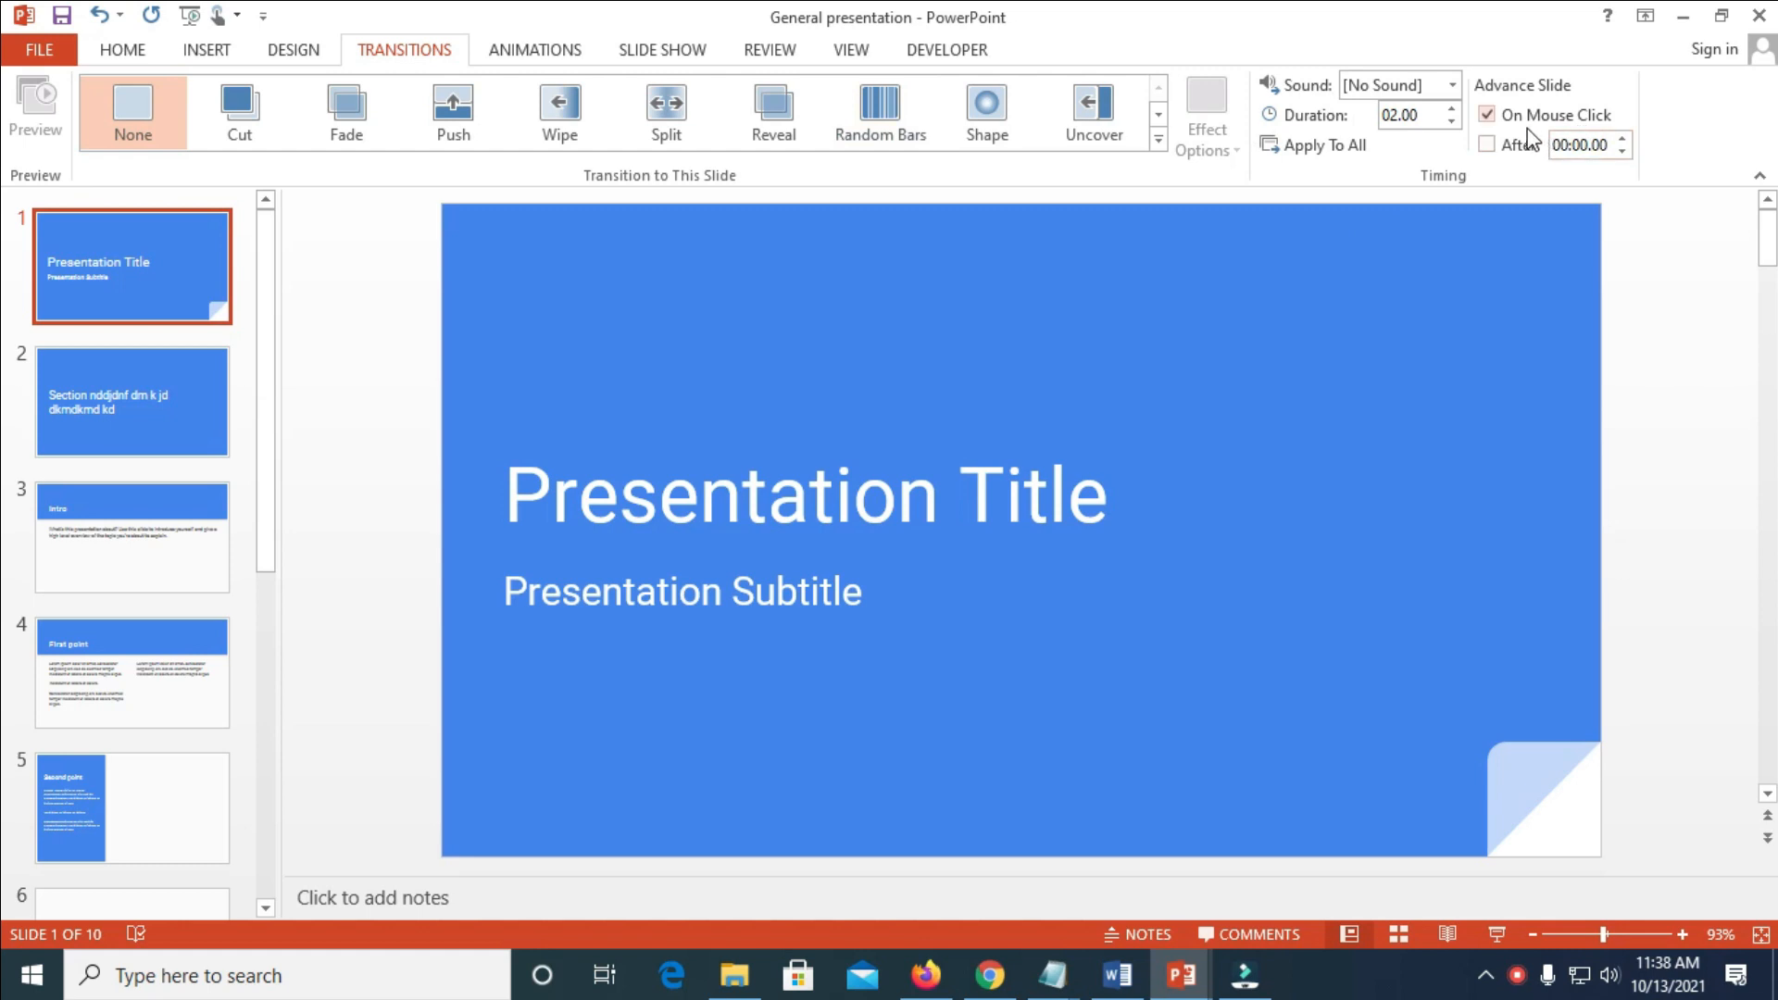
mouse_move(1530, 118)
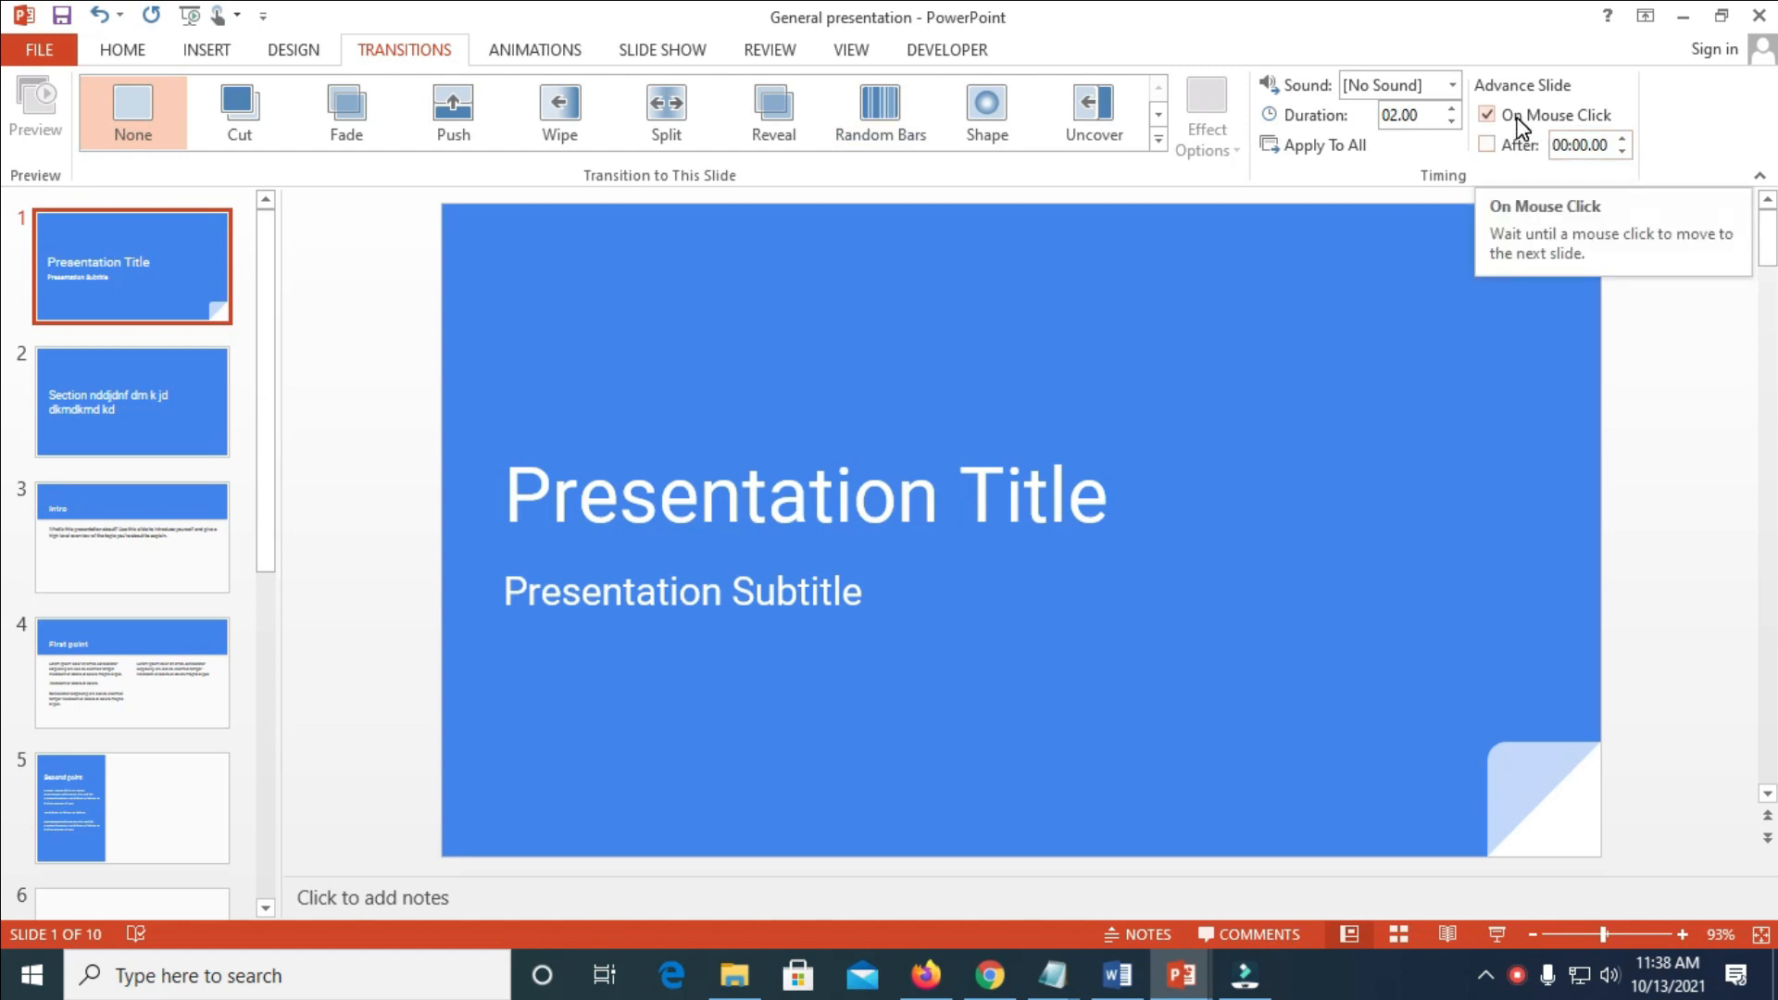
mouse_move(1507, 160)
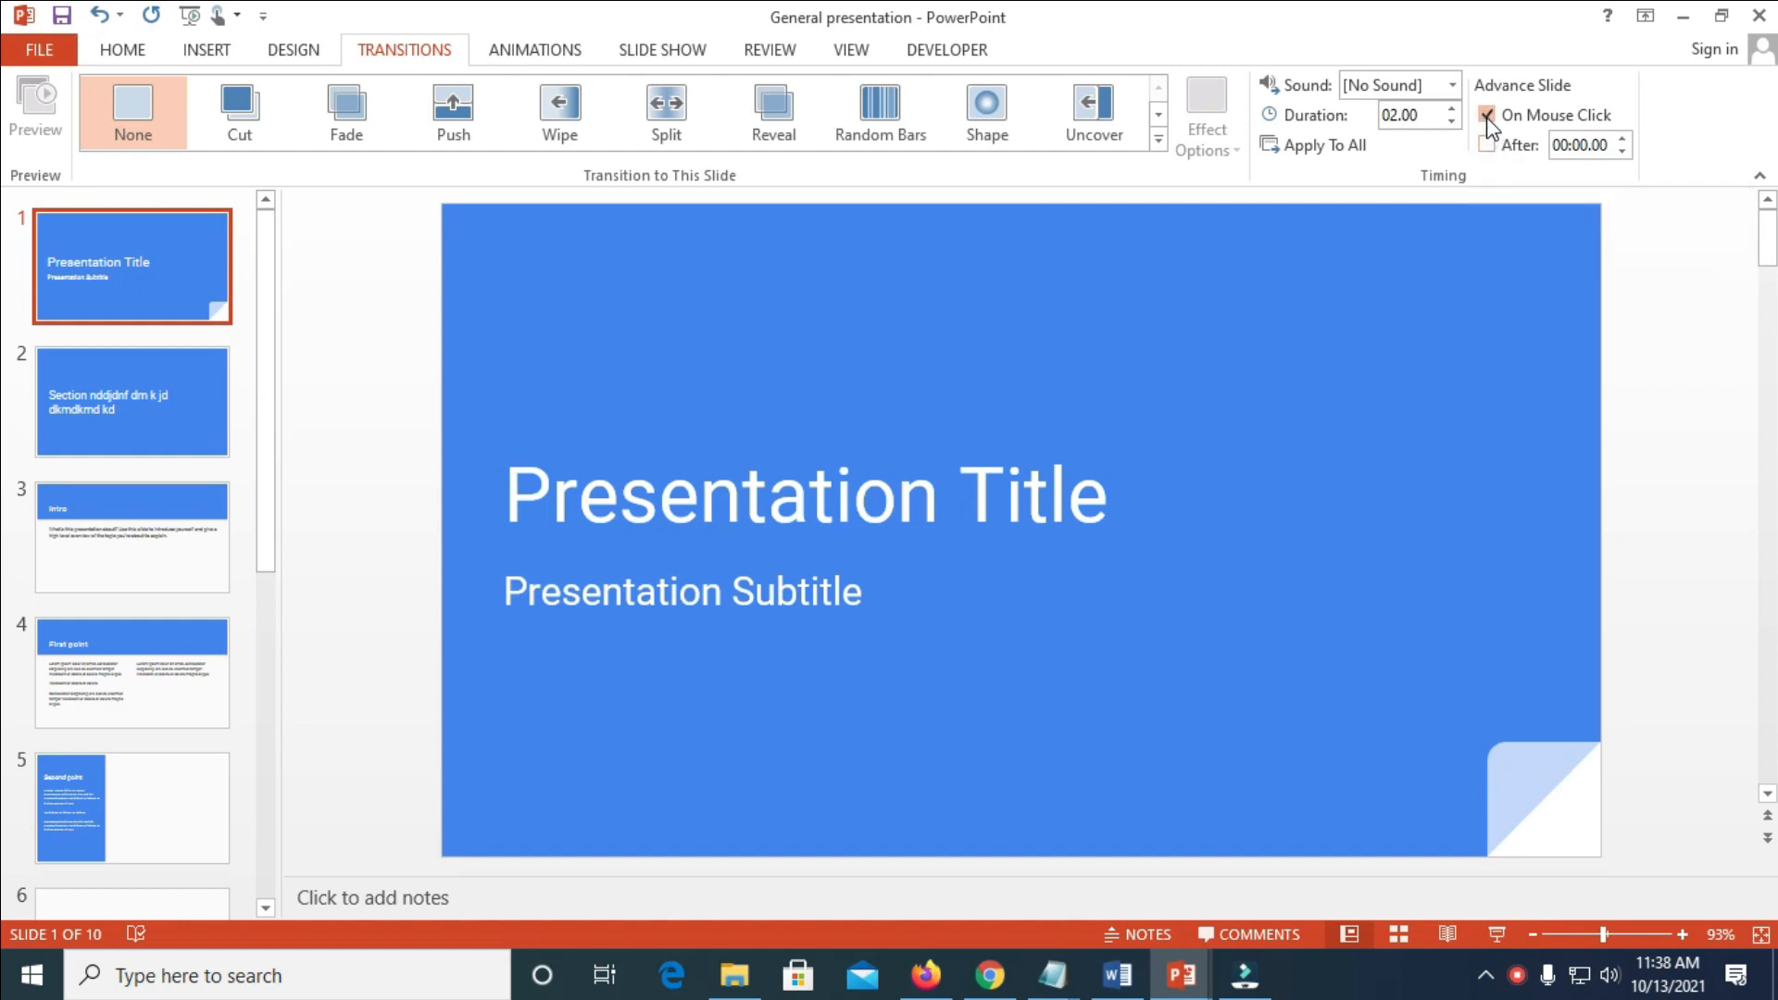
left_click(1488, 114)
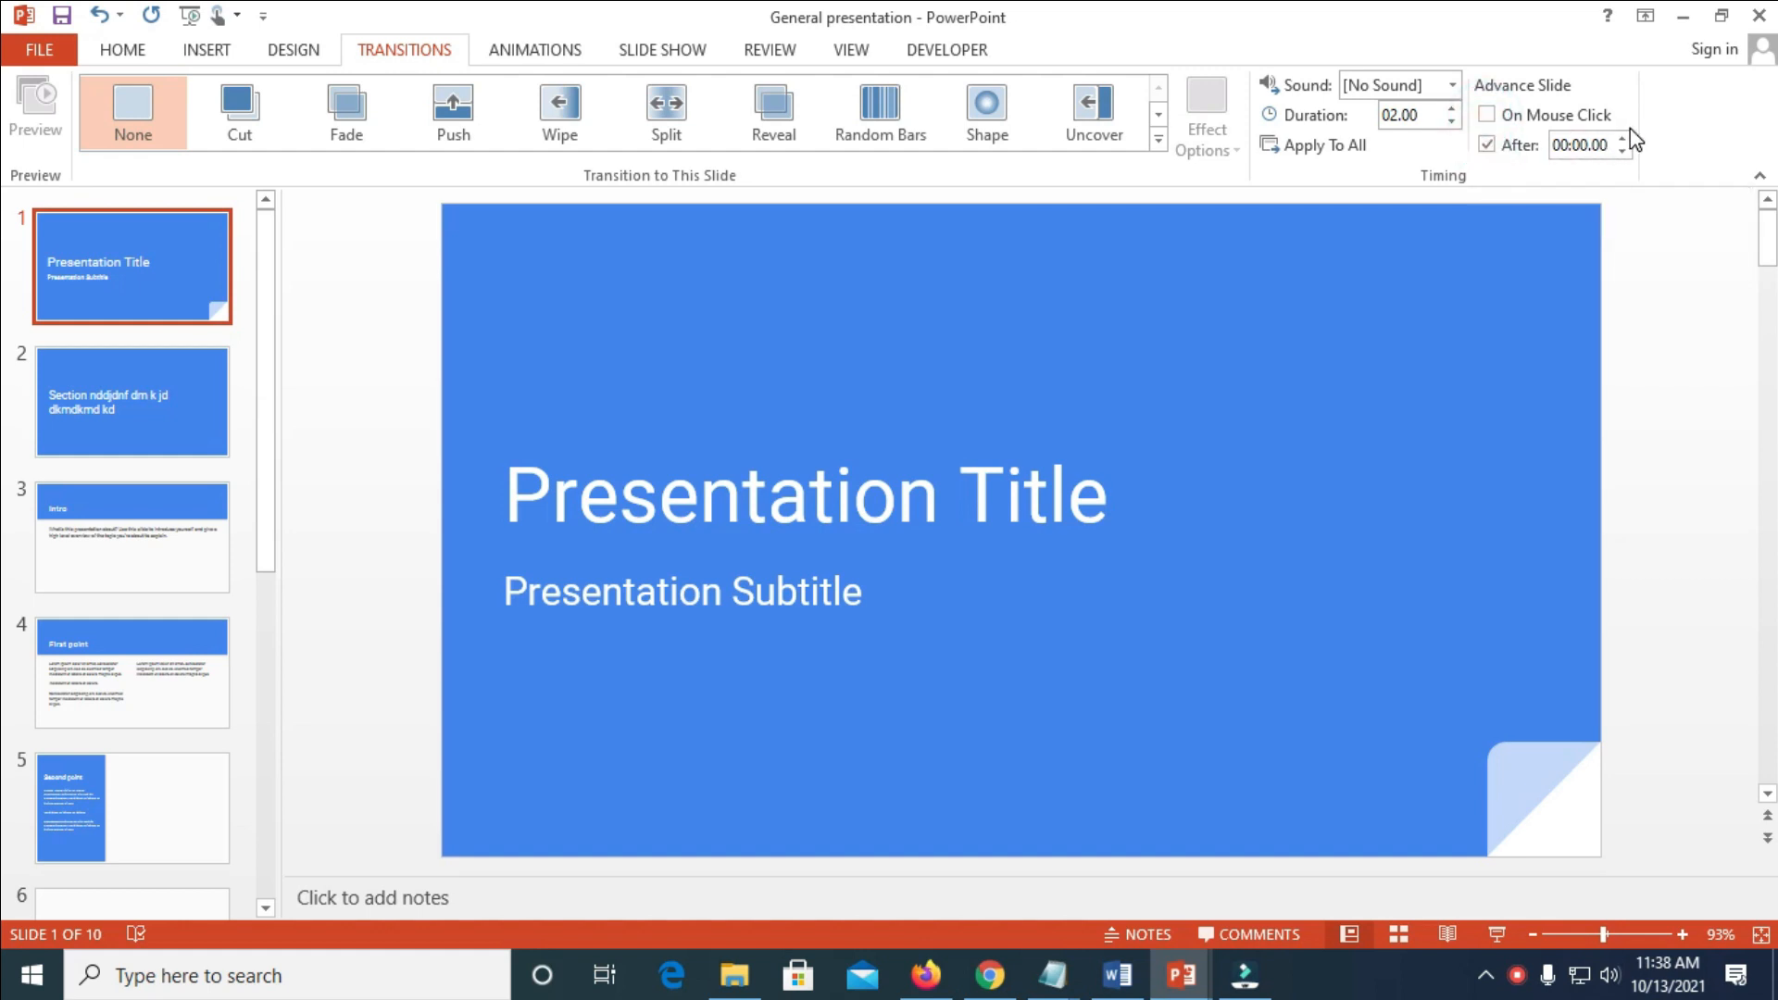
mouse_move(1625, 144)
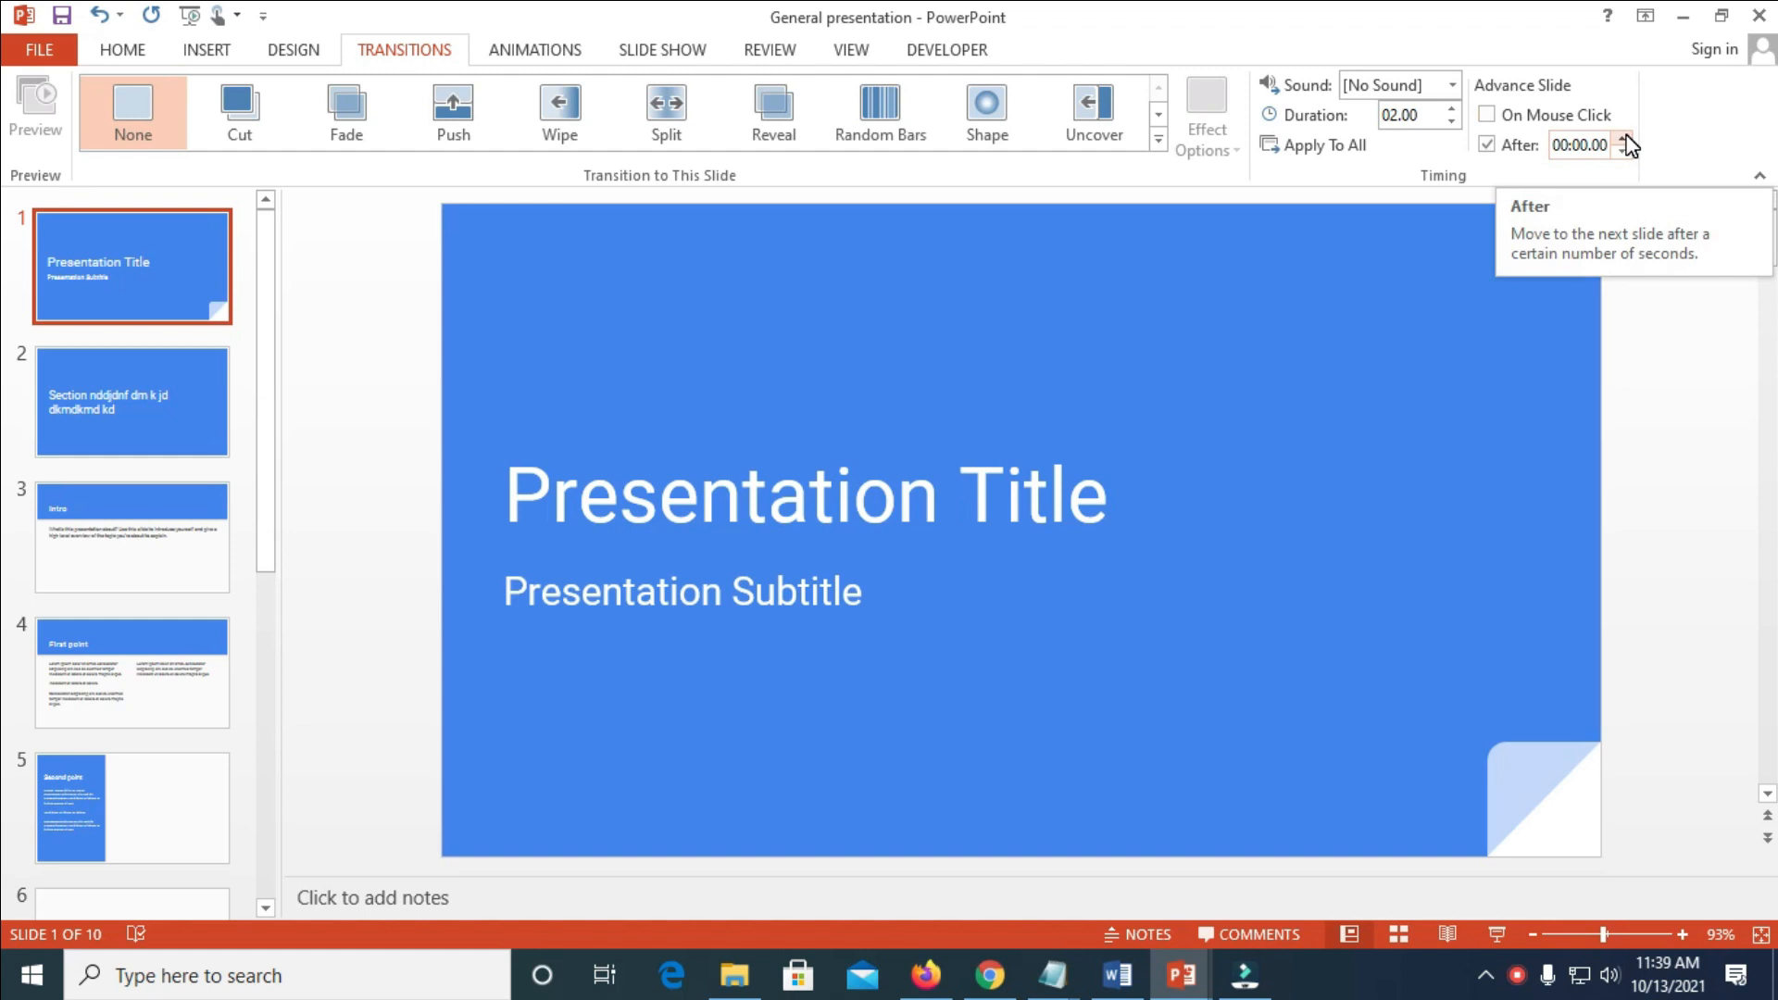
left_click(1624, 139)
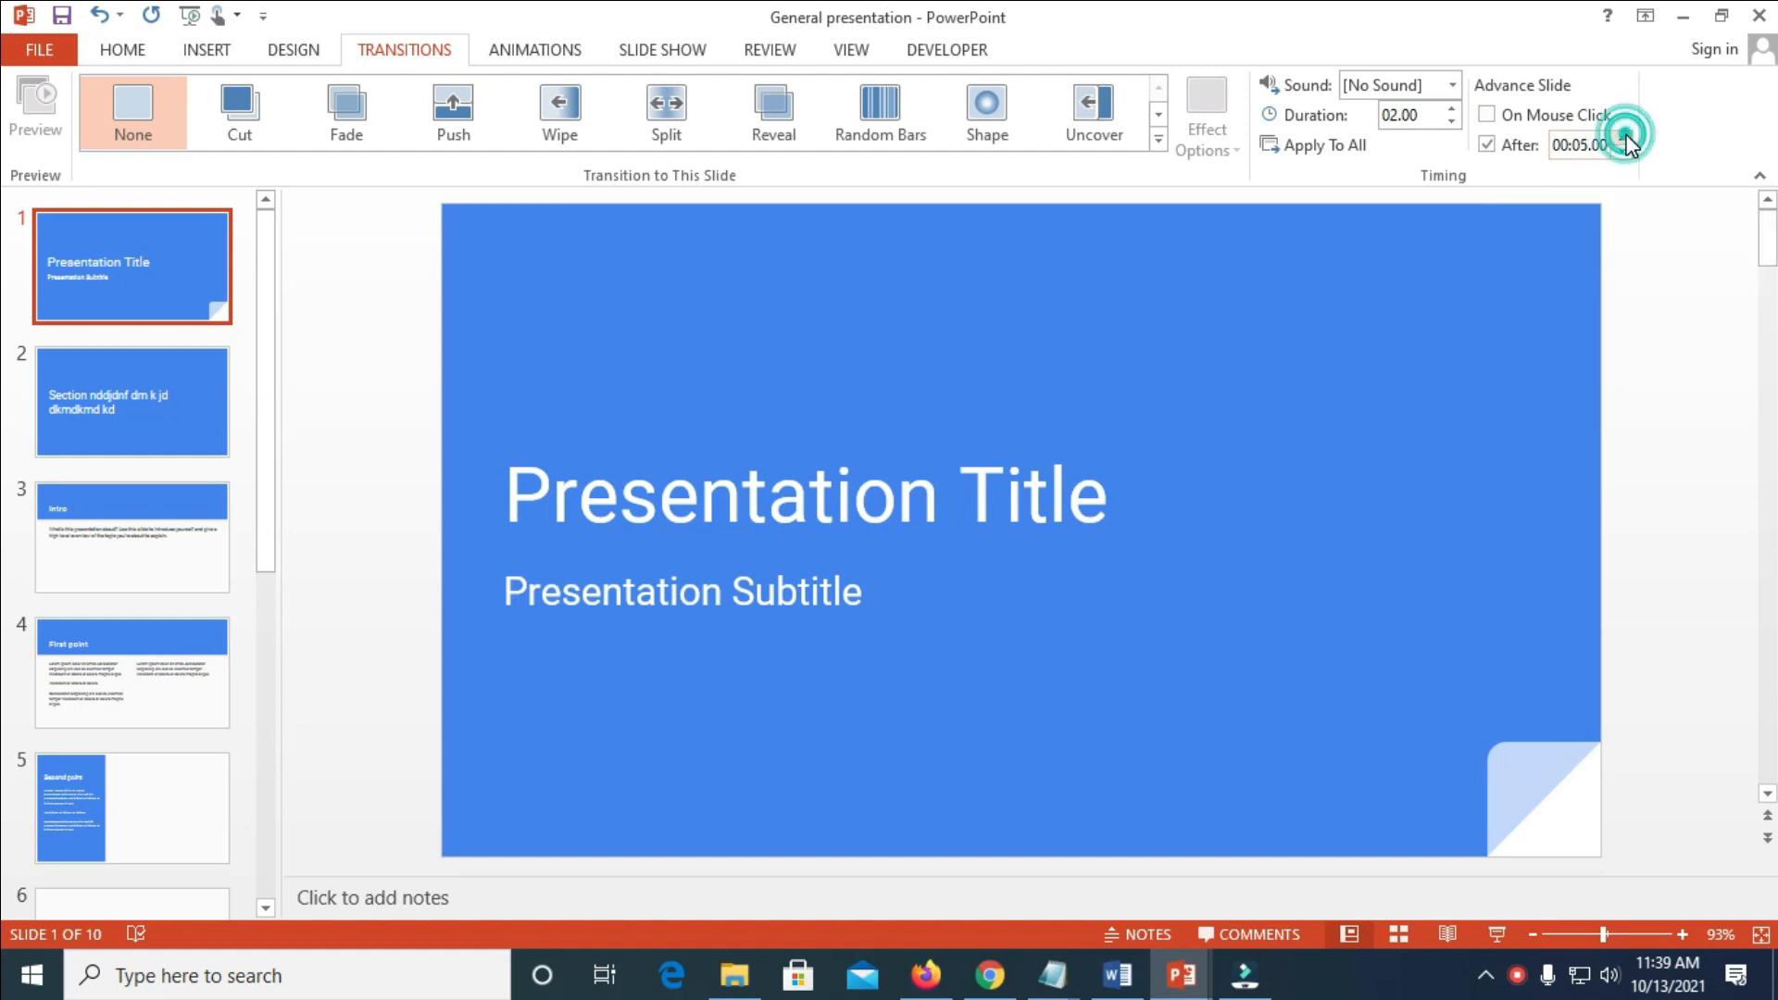
mouse_move(1325, 145)
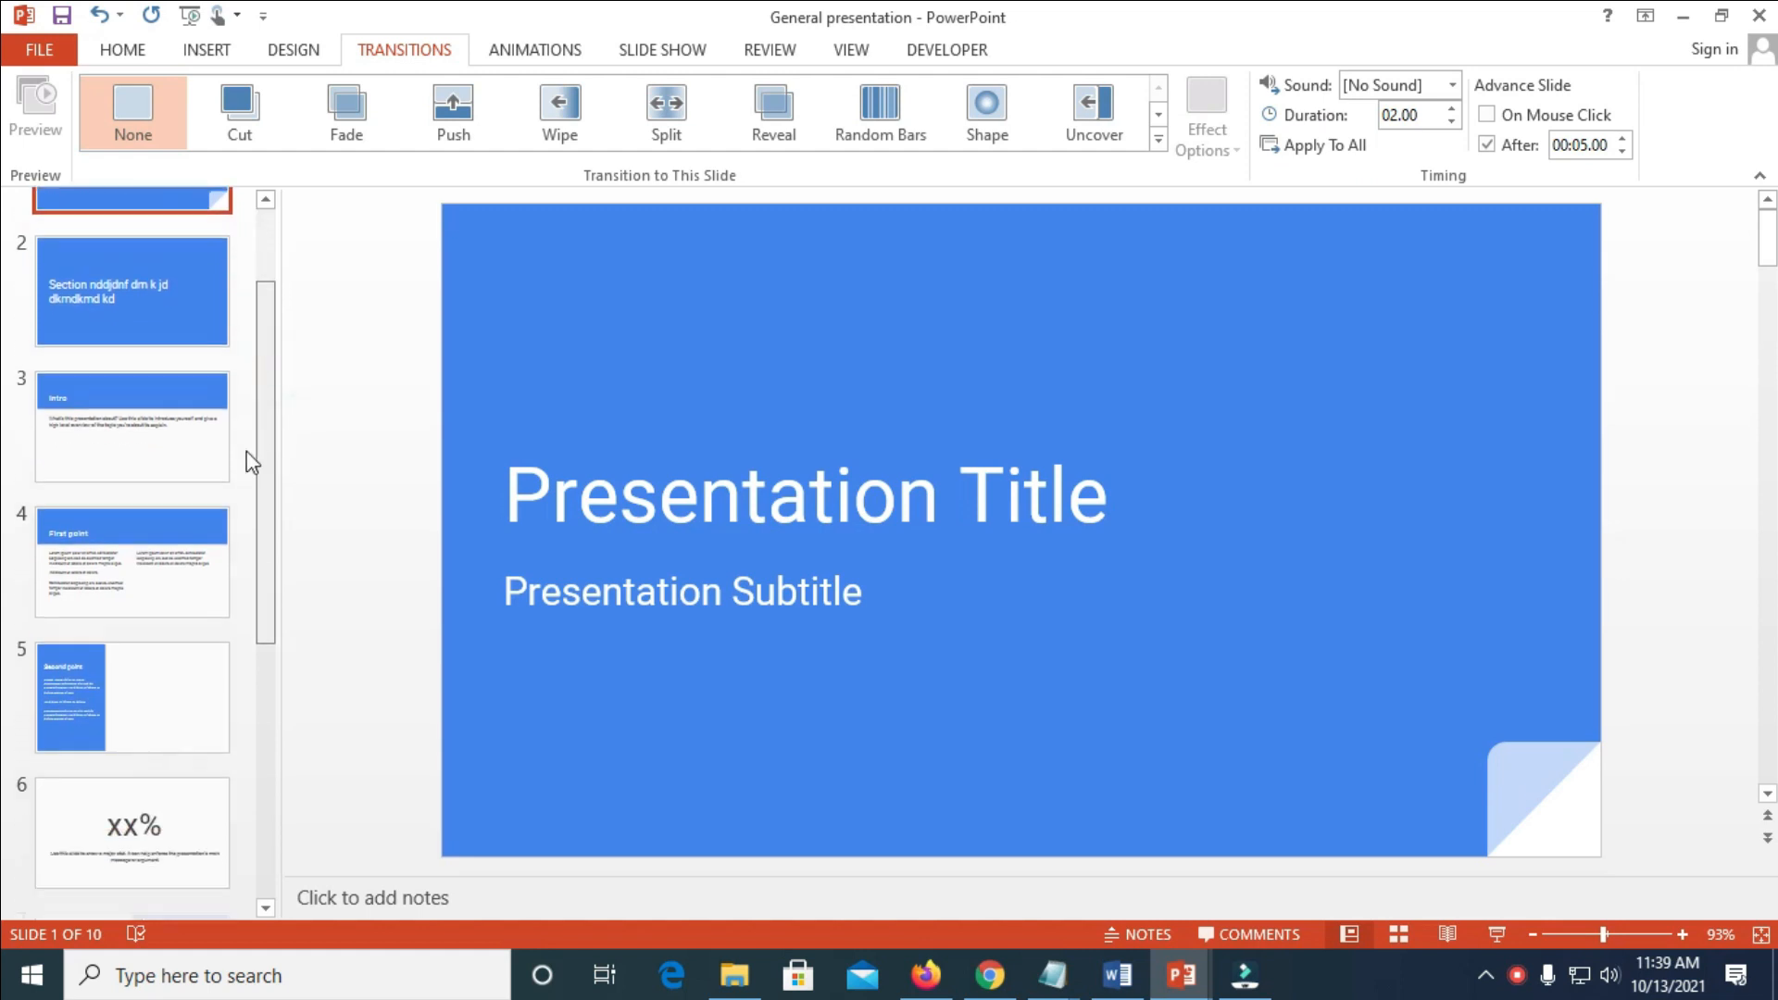
scroll("down", 3)
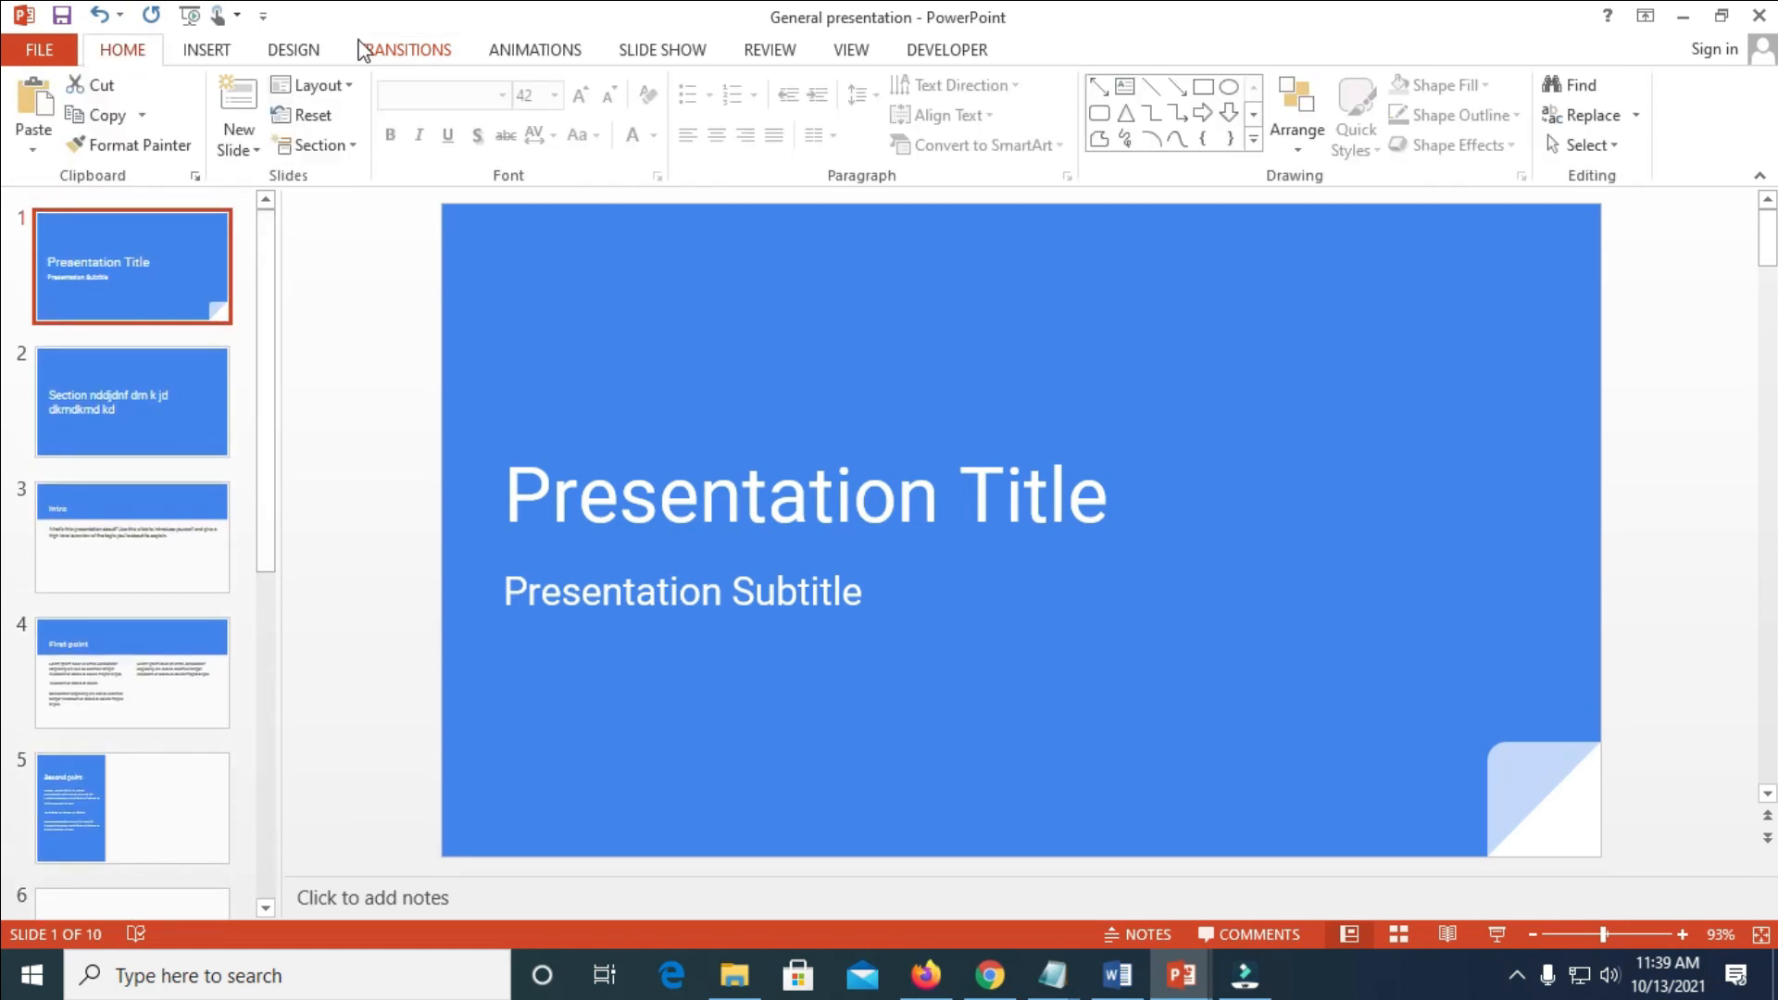
left_click(404, 48)
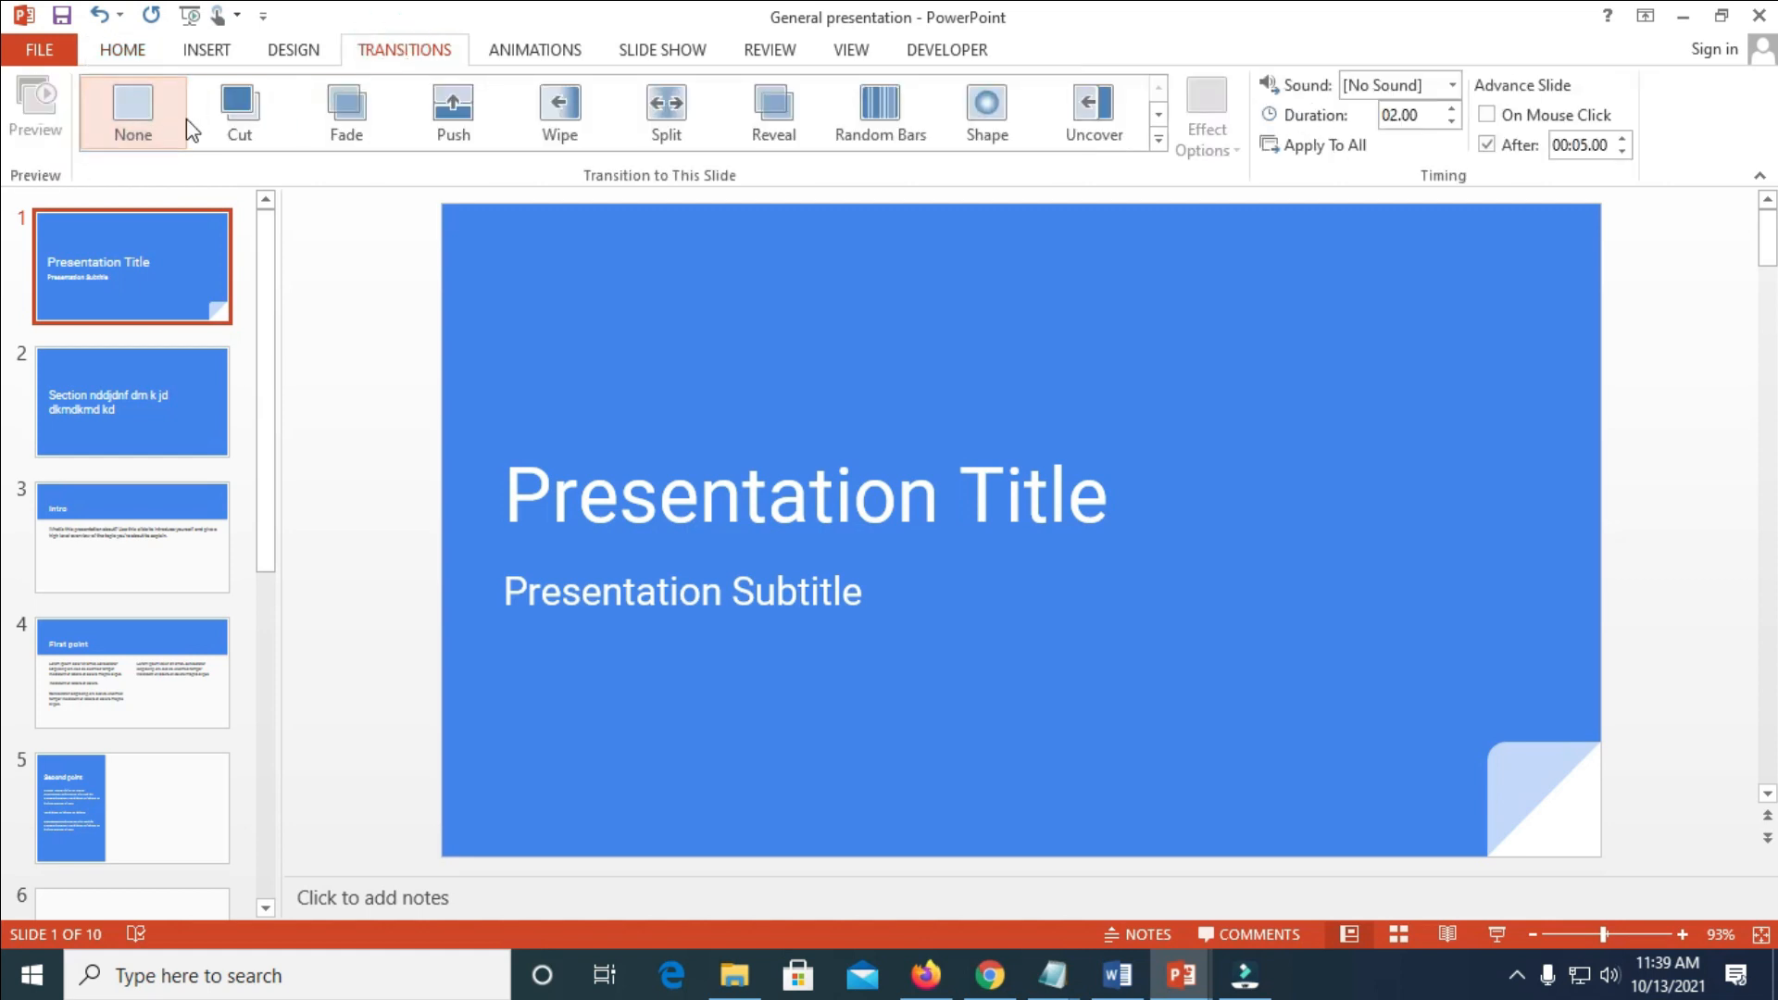
mouse_move(1486, 69)
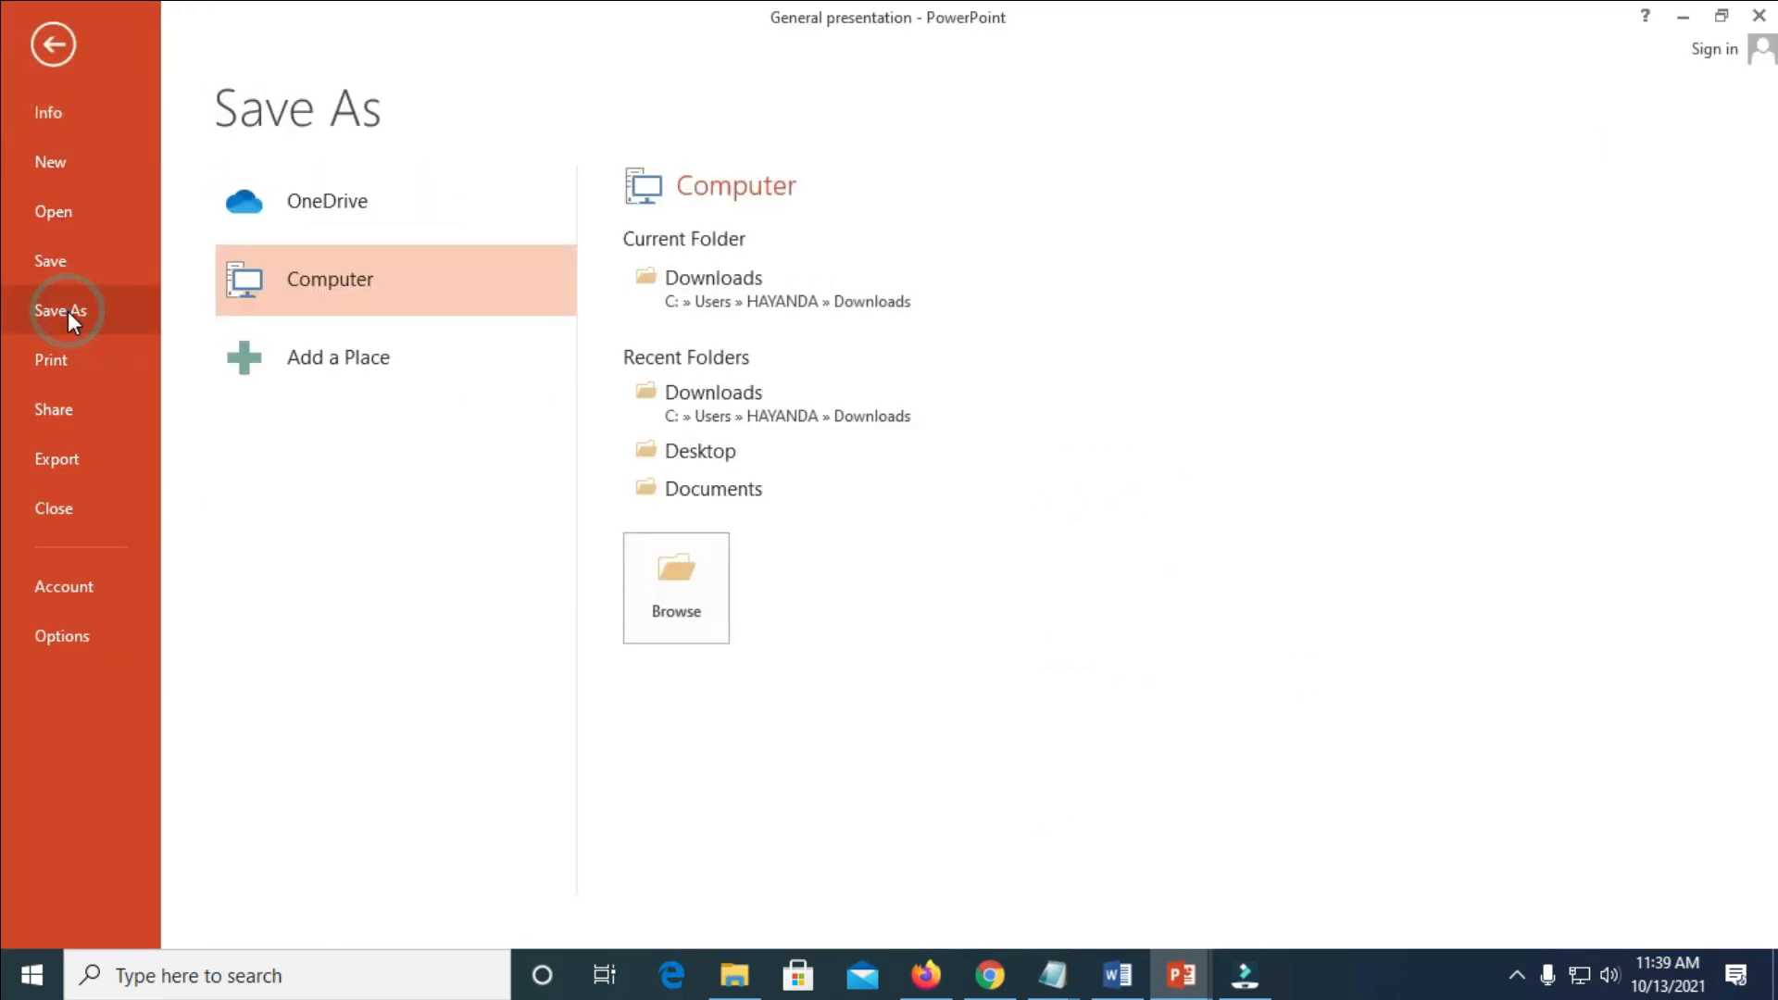
Step: Start a Save As and browse for a destination folder
left_click(676, 587)
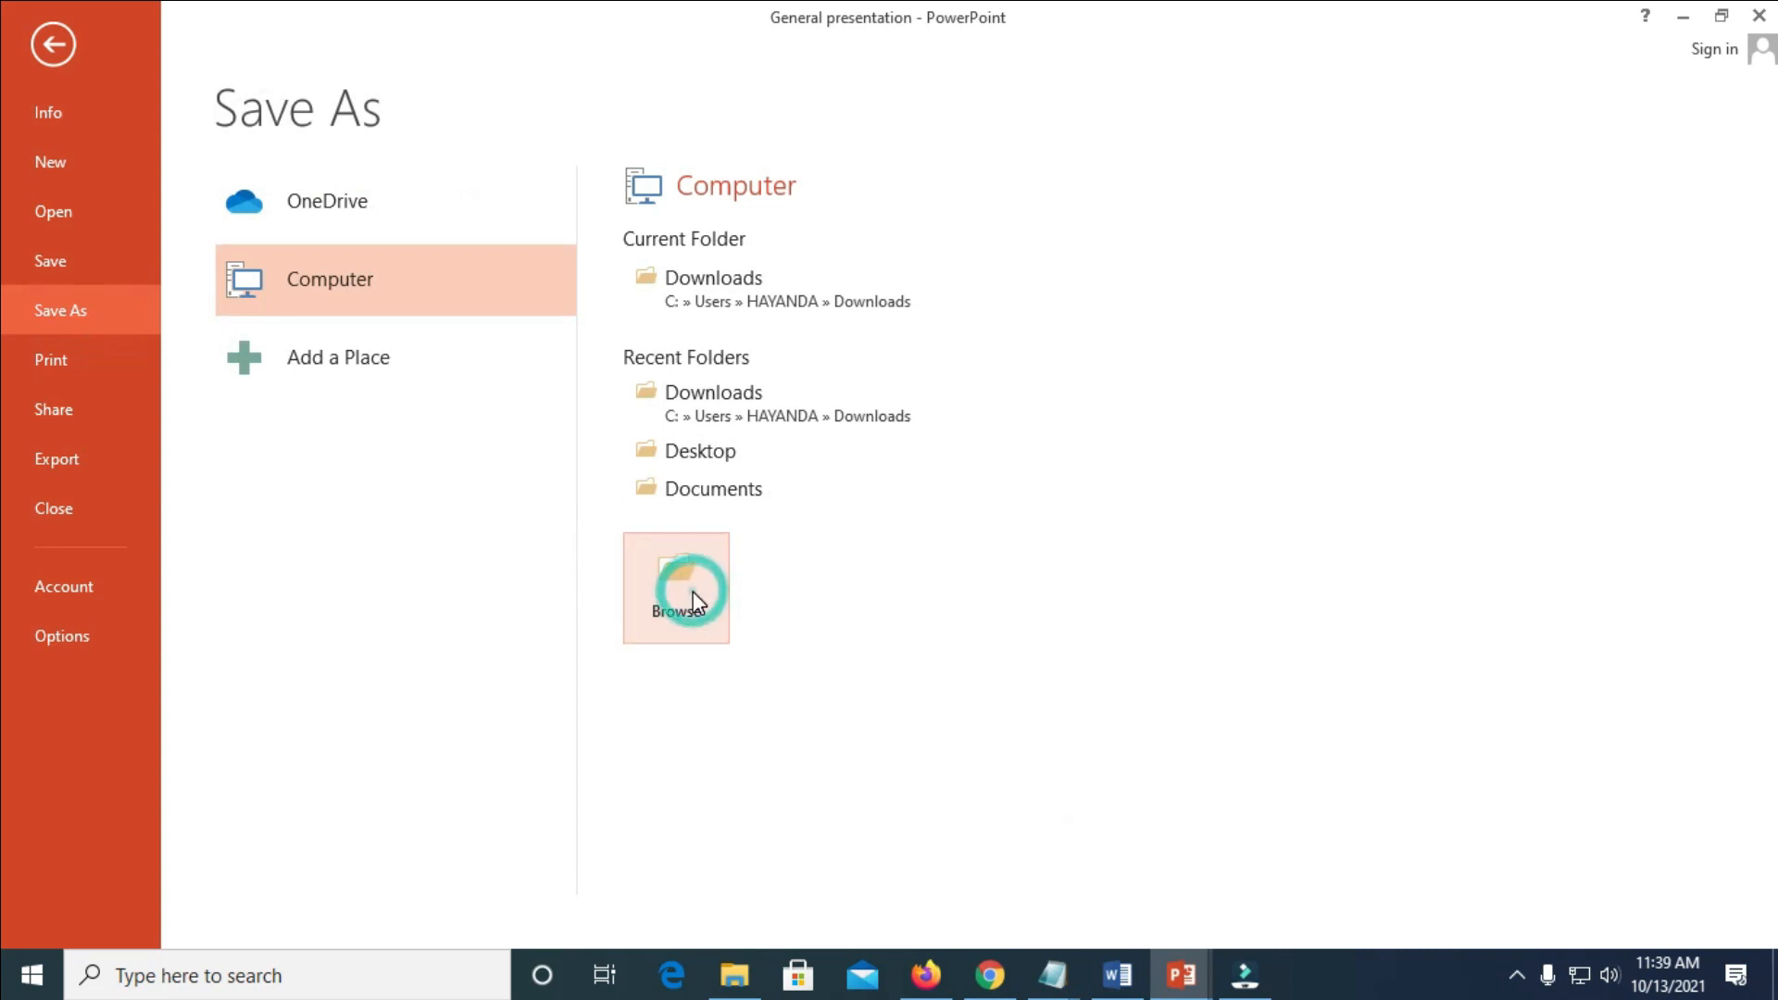
left_click(674, 587)
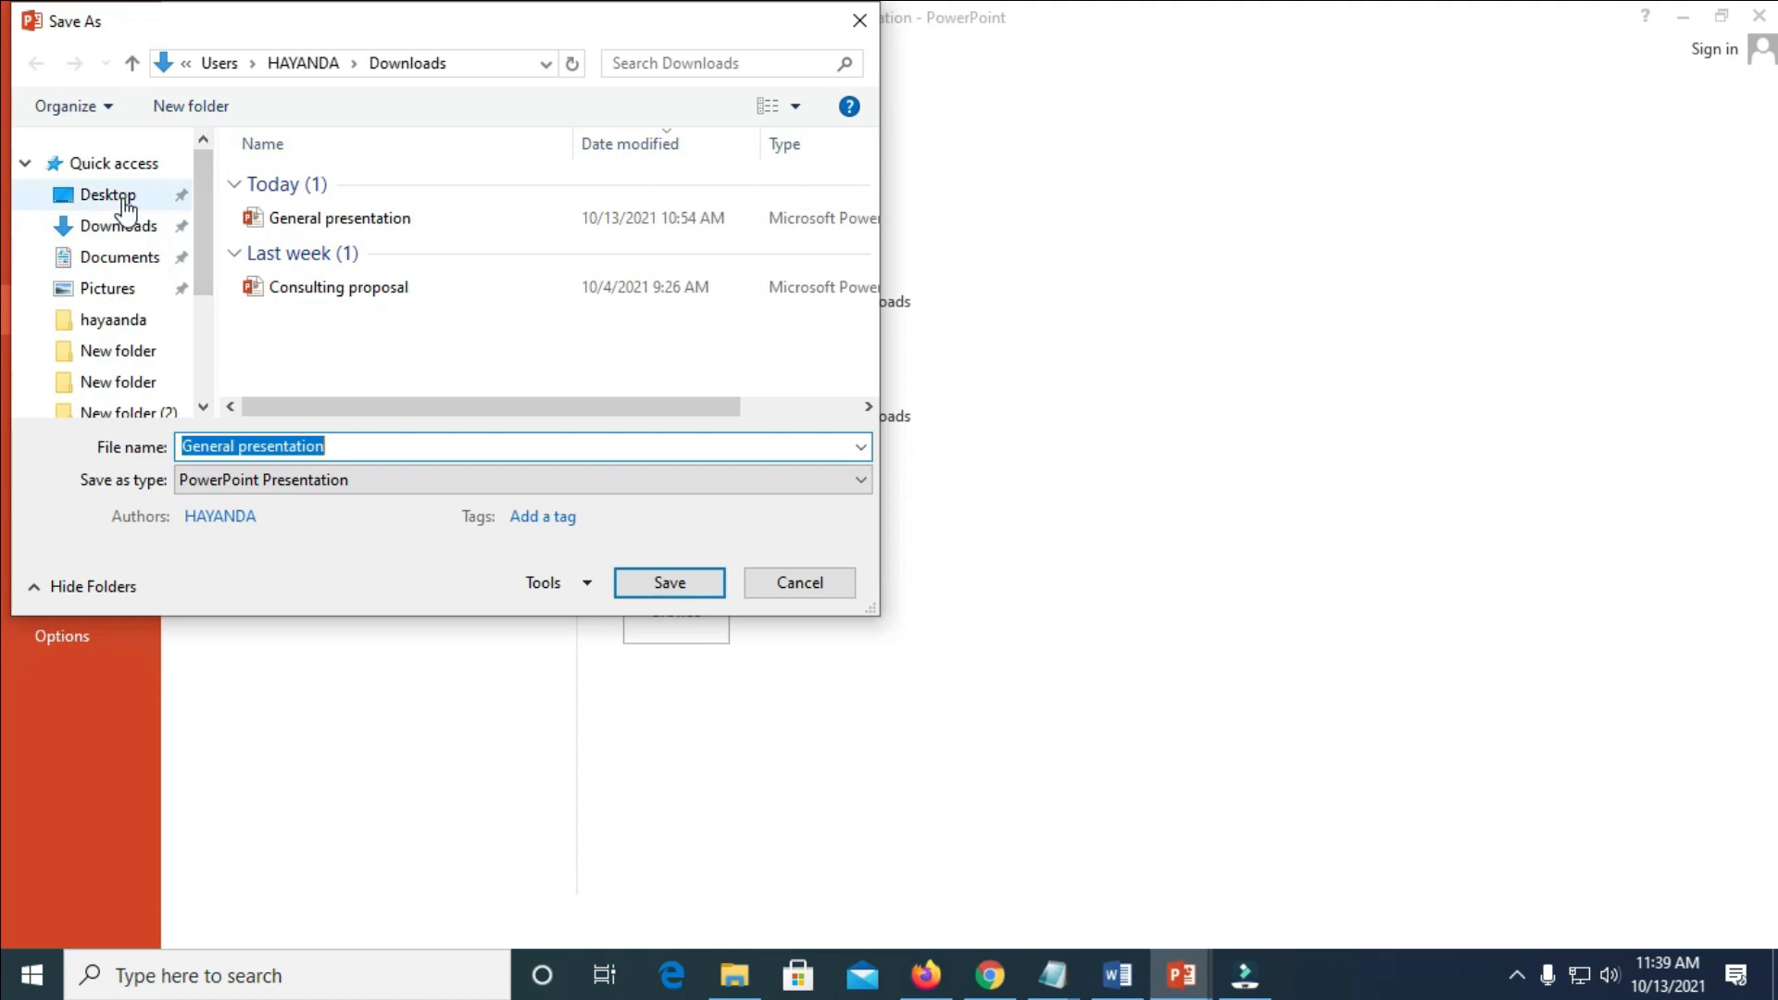
Step: Save to the Desktop as MPEG-4 Video named 'deGeneral presentation'
left_click(107, 195)
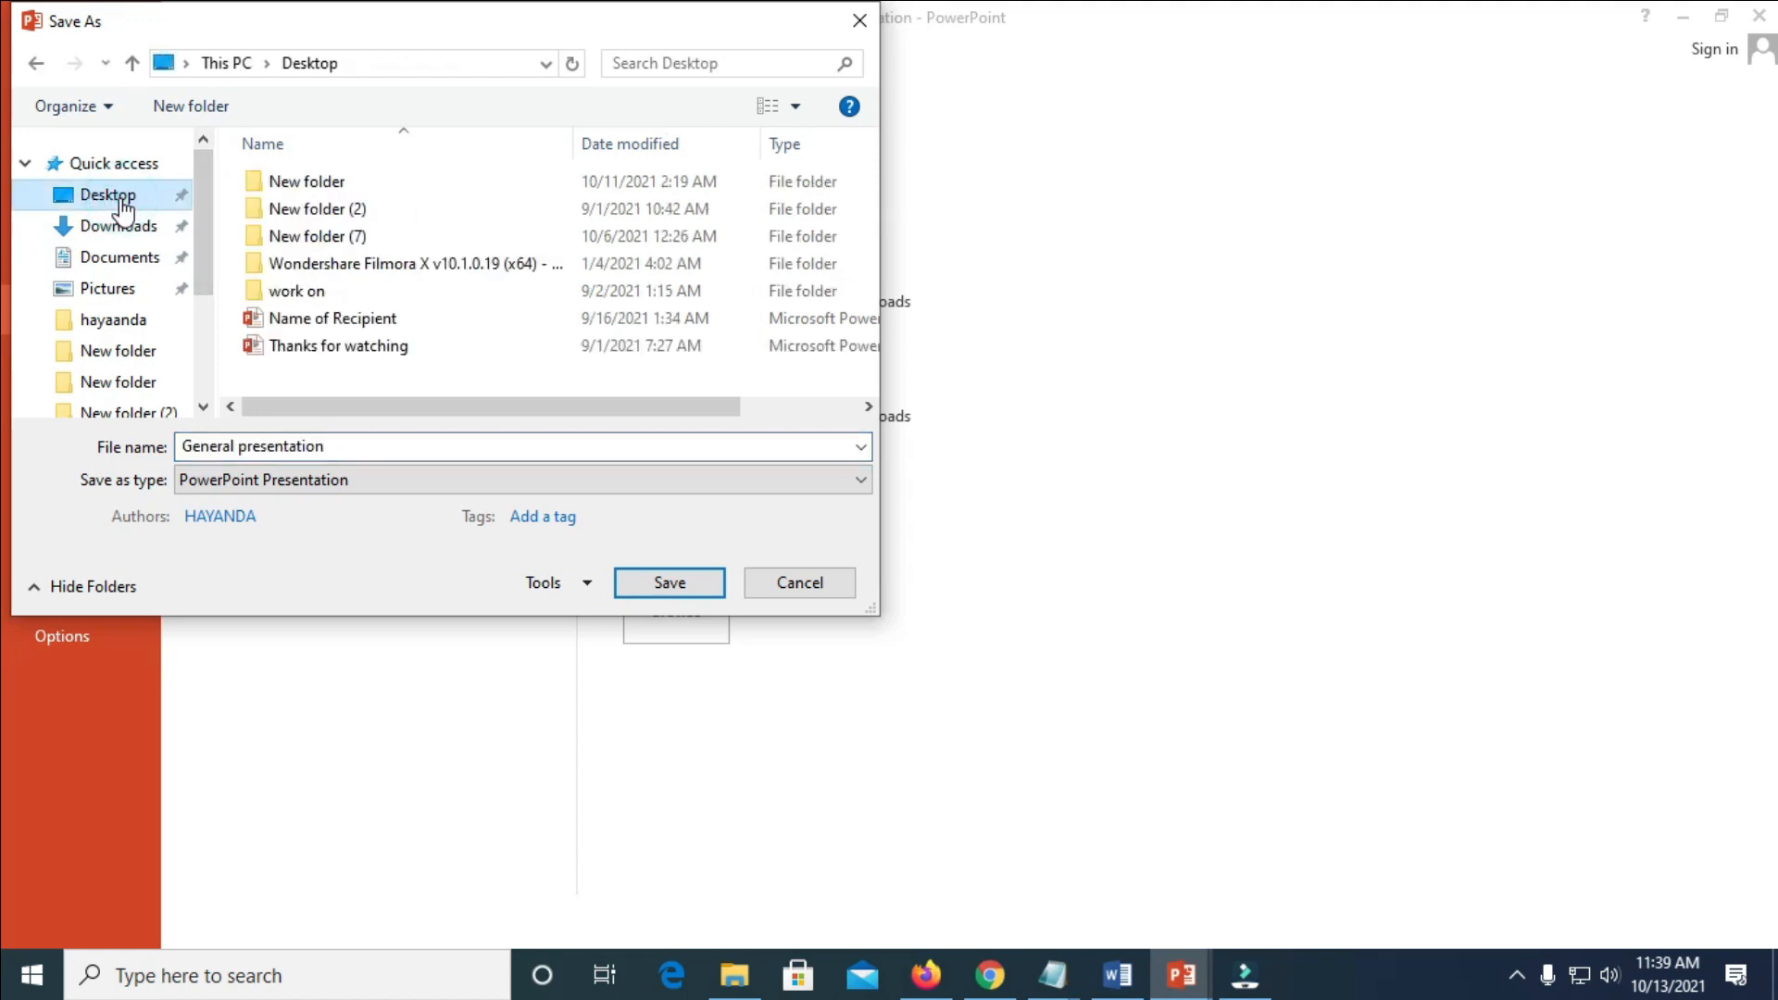
mouse_move(118, 226)
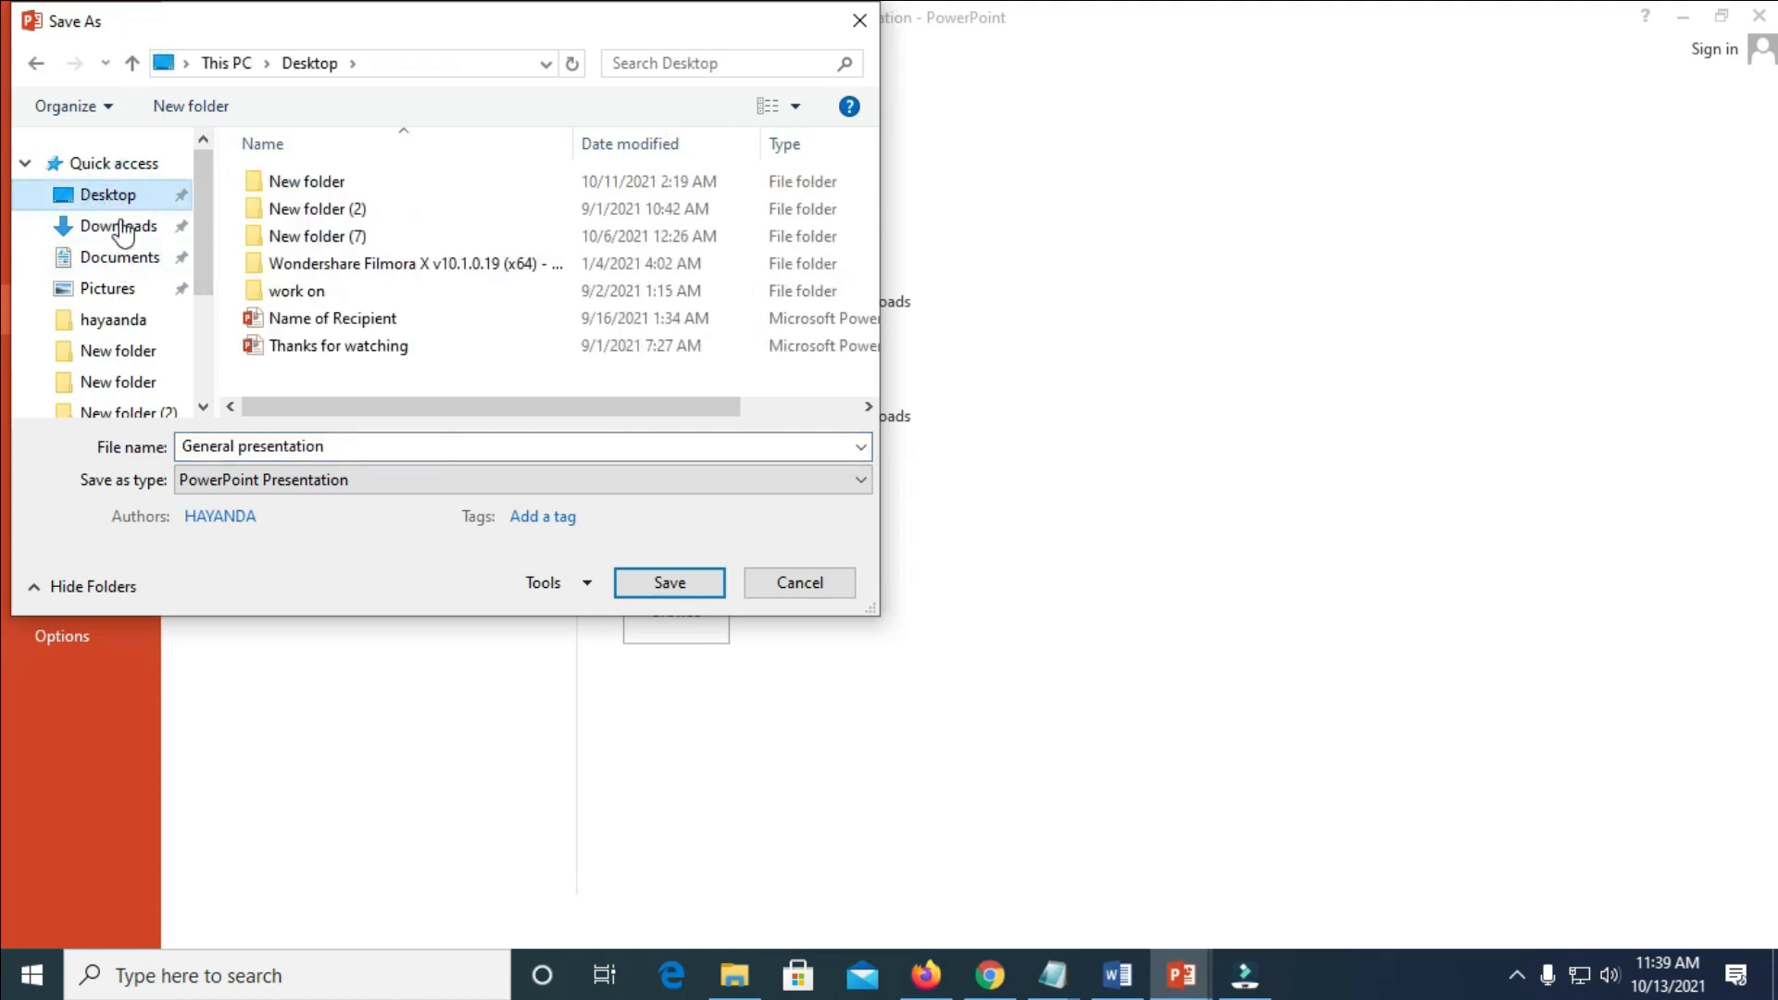
mouse_move(520, 443)
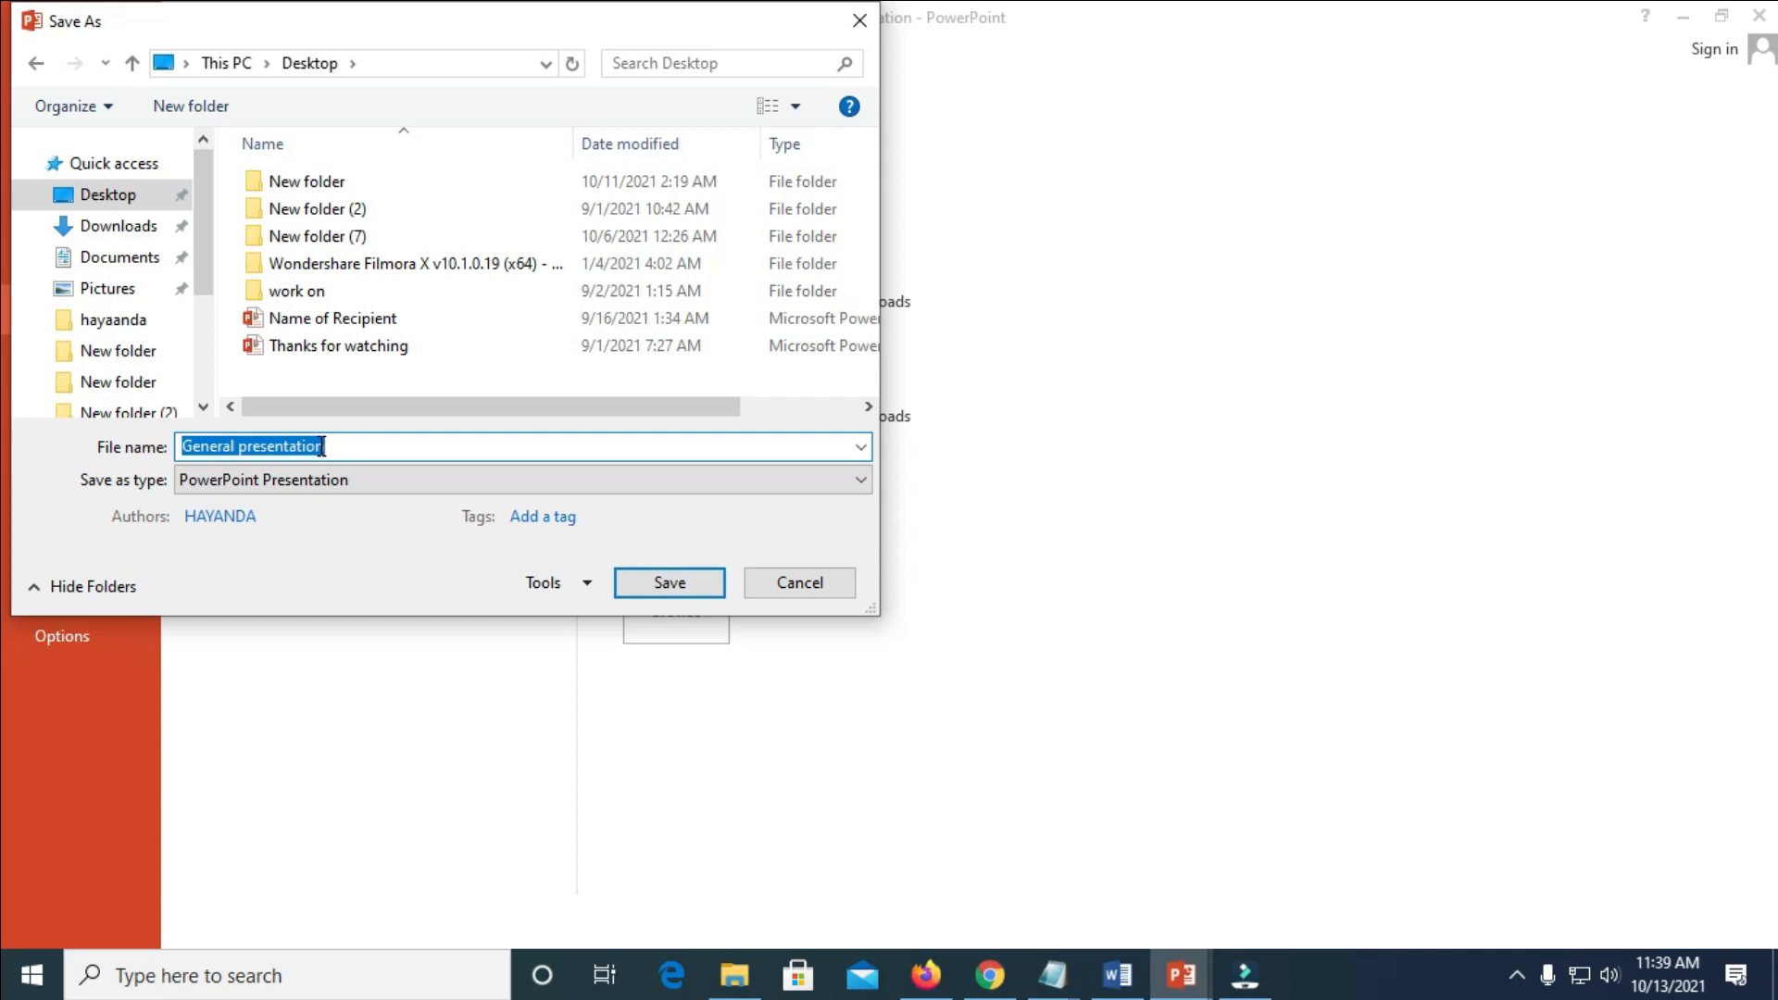
left_click(346, 446)
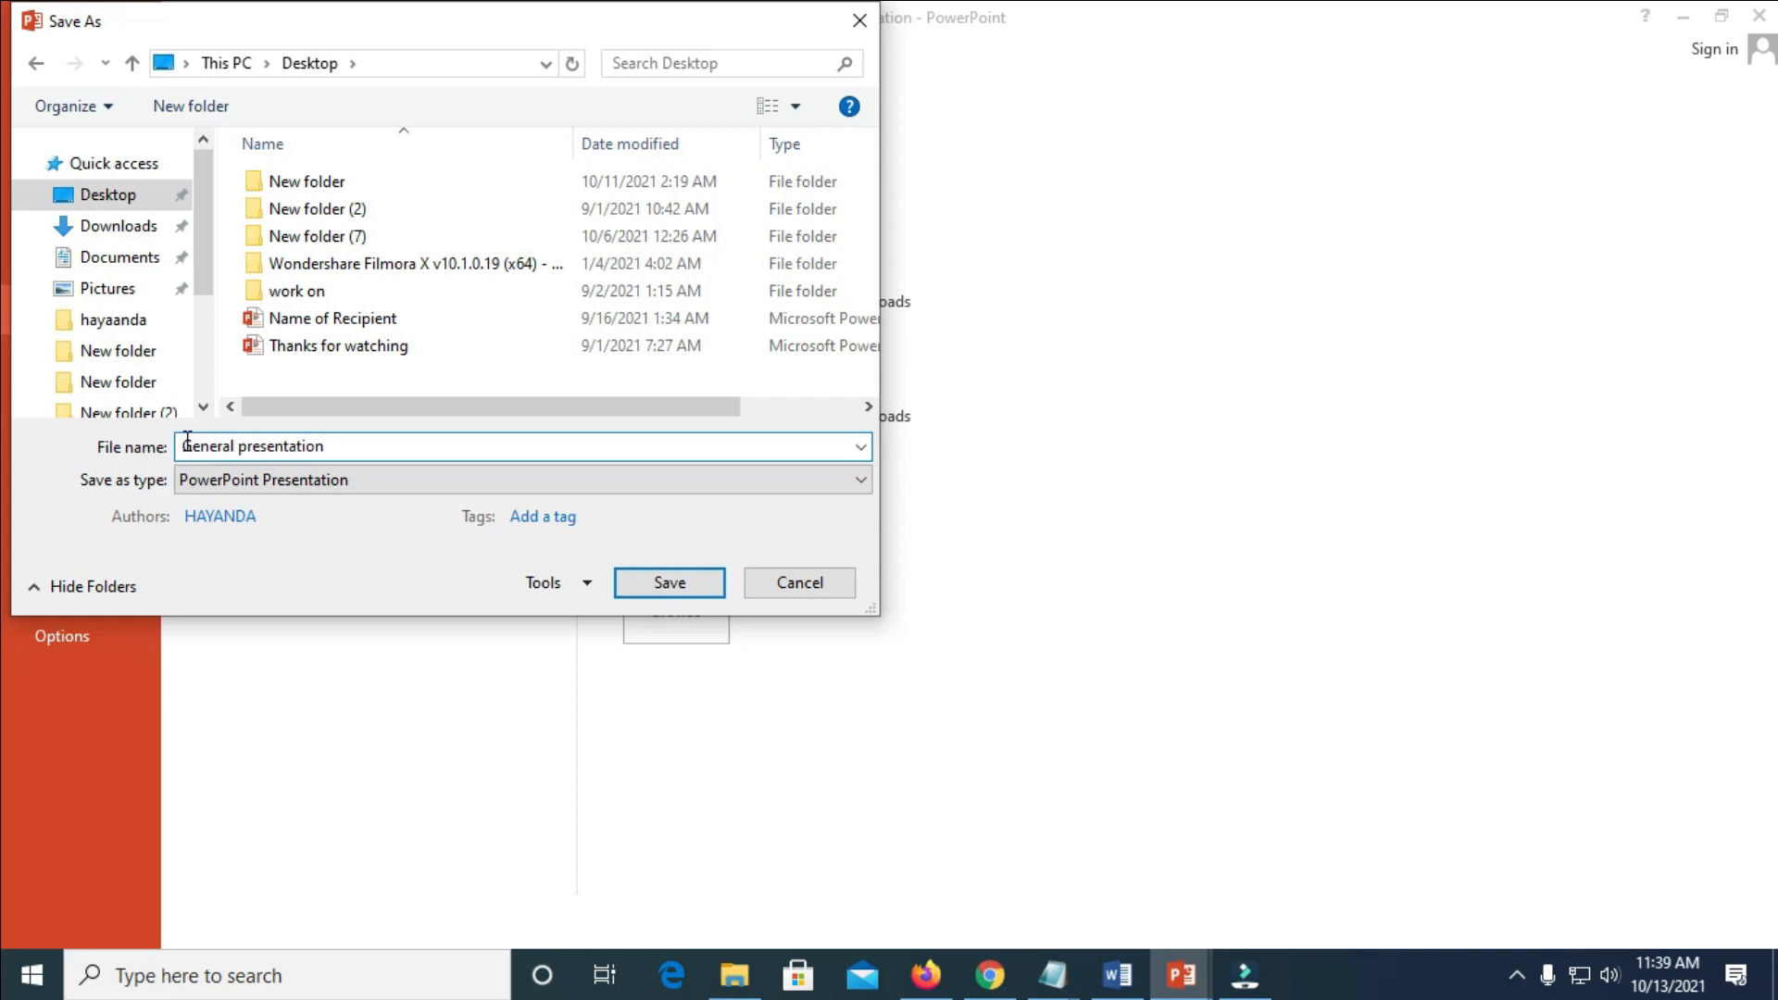
type("de")
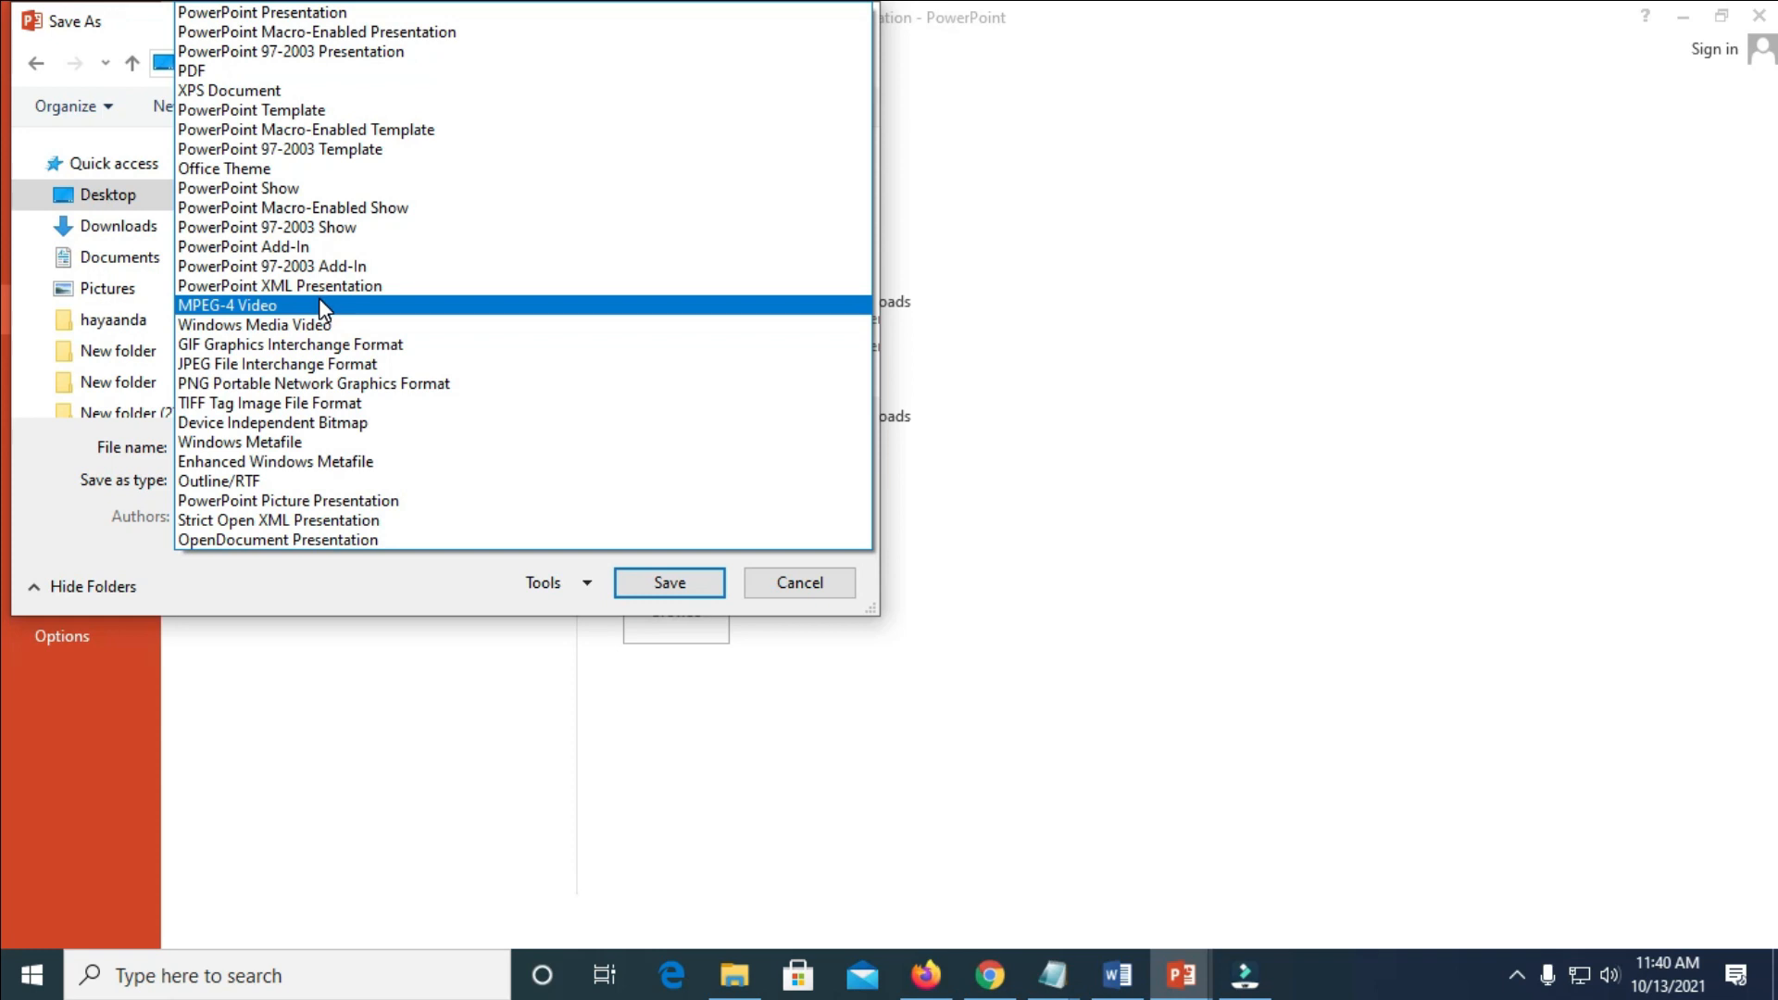
left_click(226, 306)
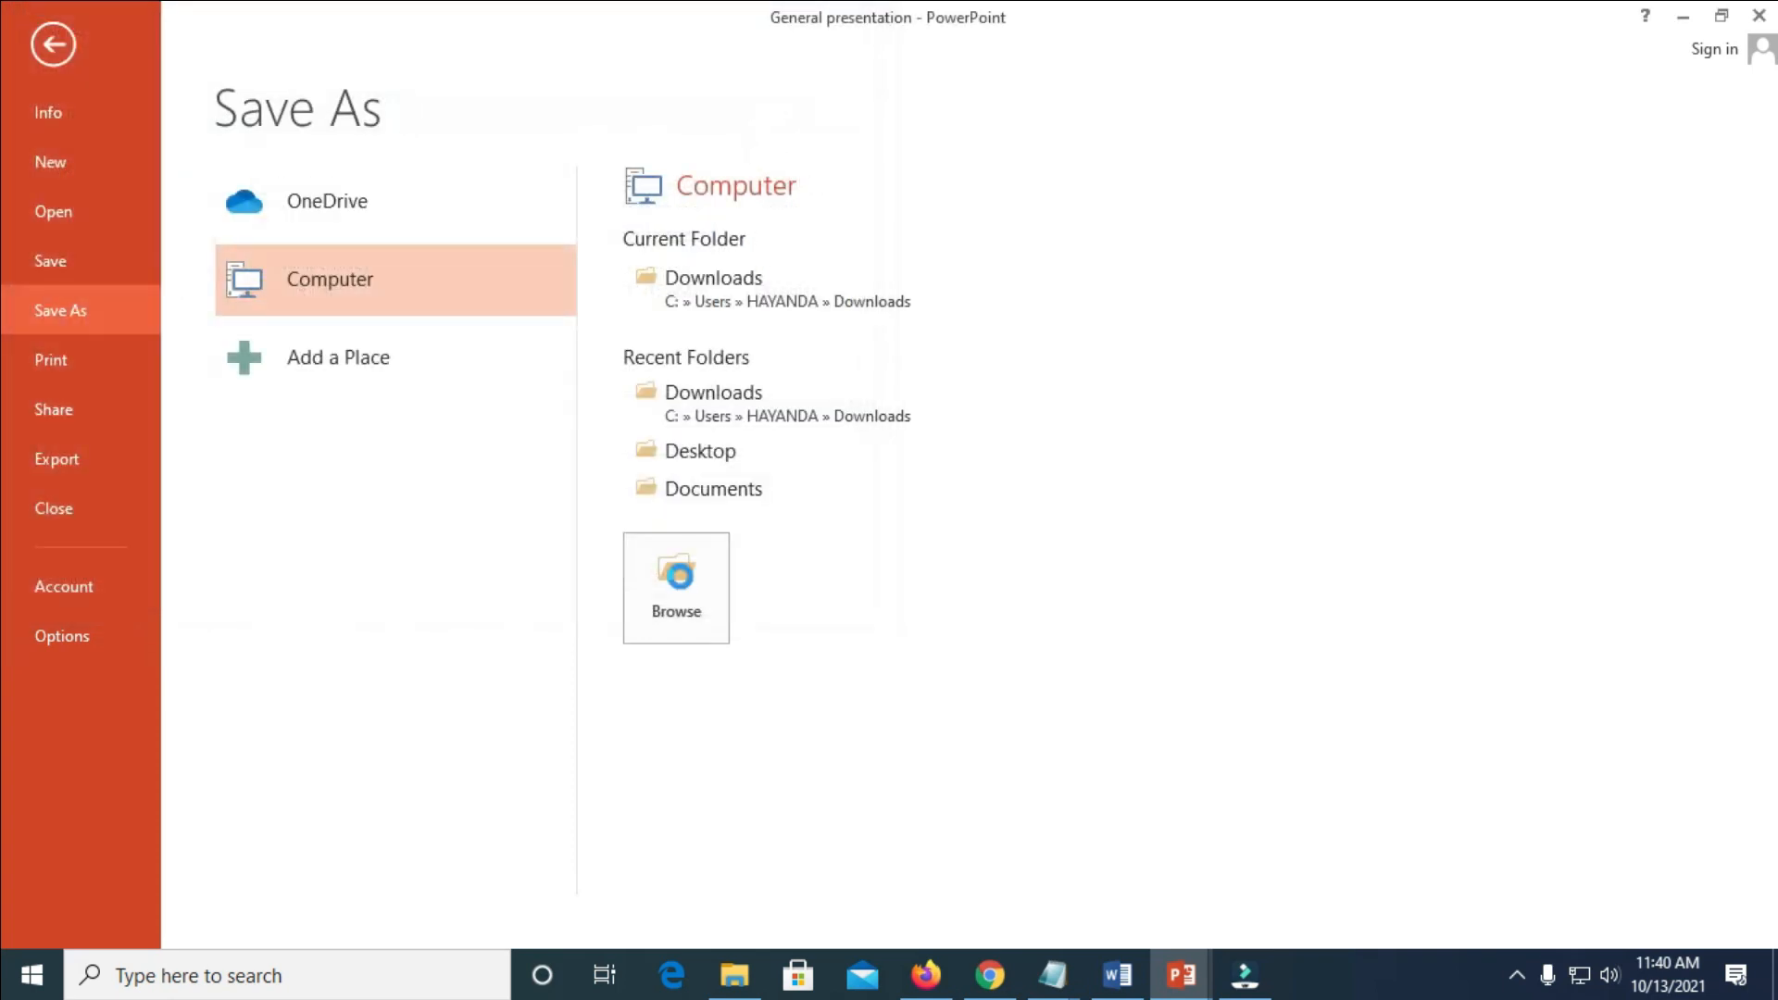
Step: Return to the slide editor while deGeneral presentation.mp4 is created
left_click(52, 44)
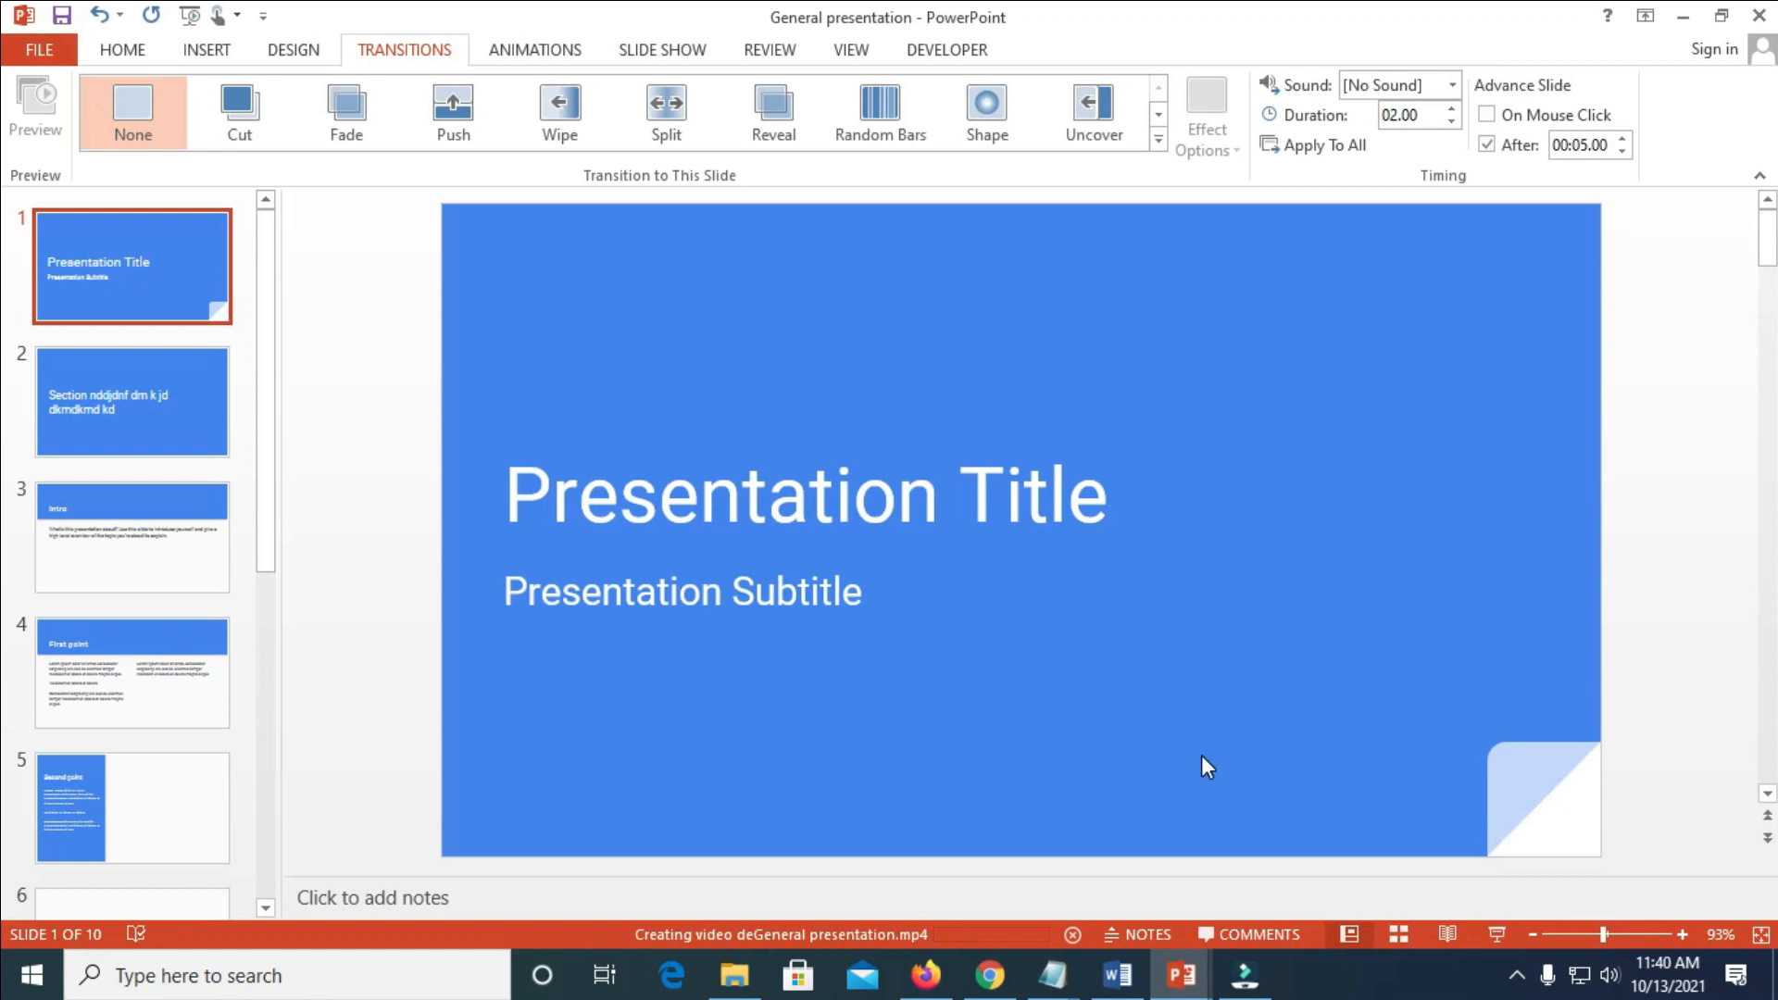
mouse_move(742, 943)
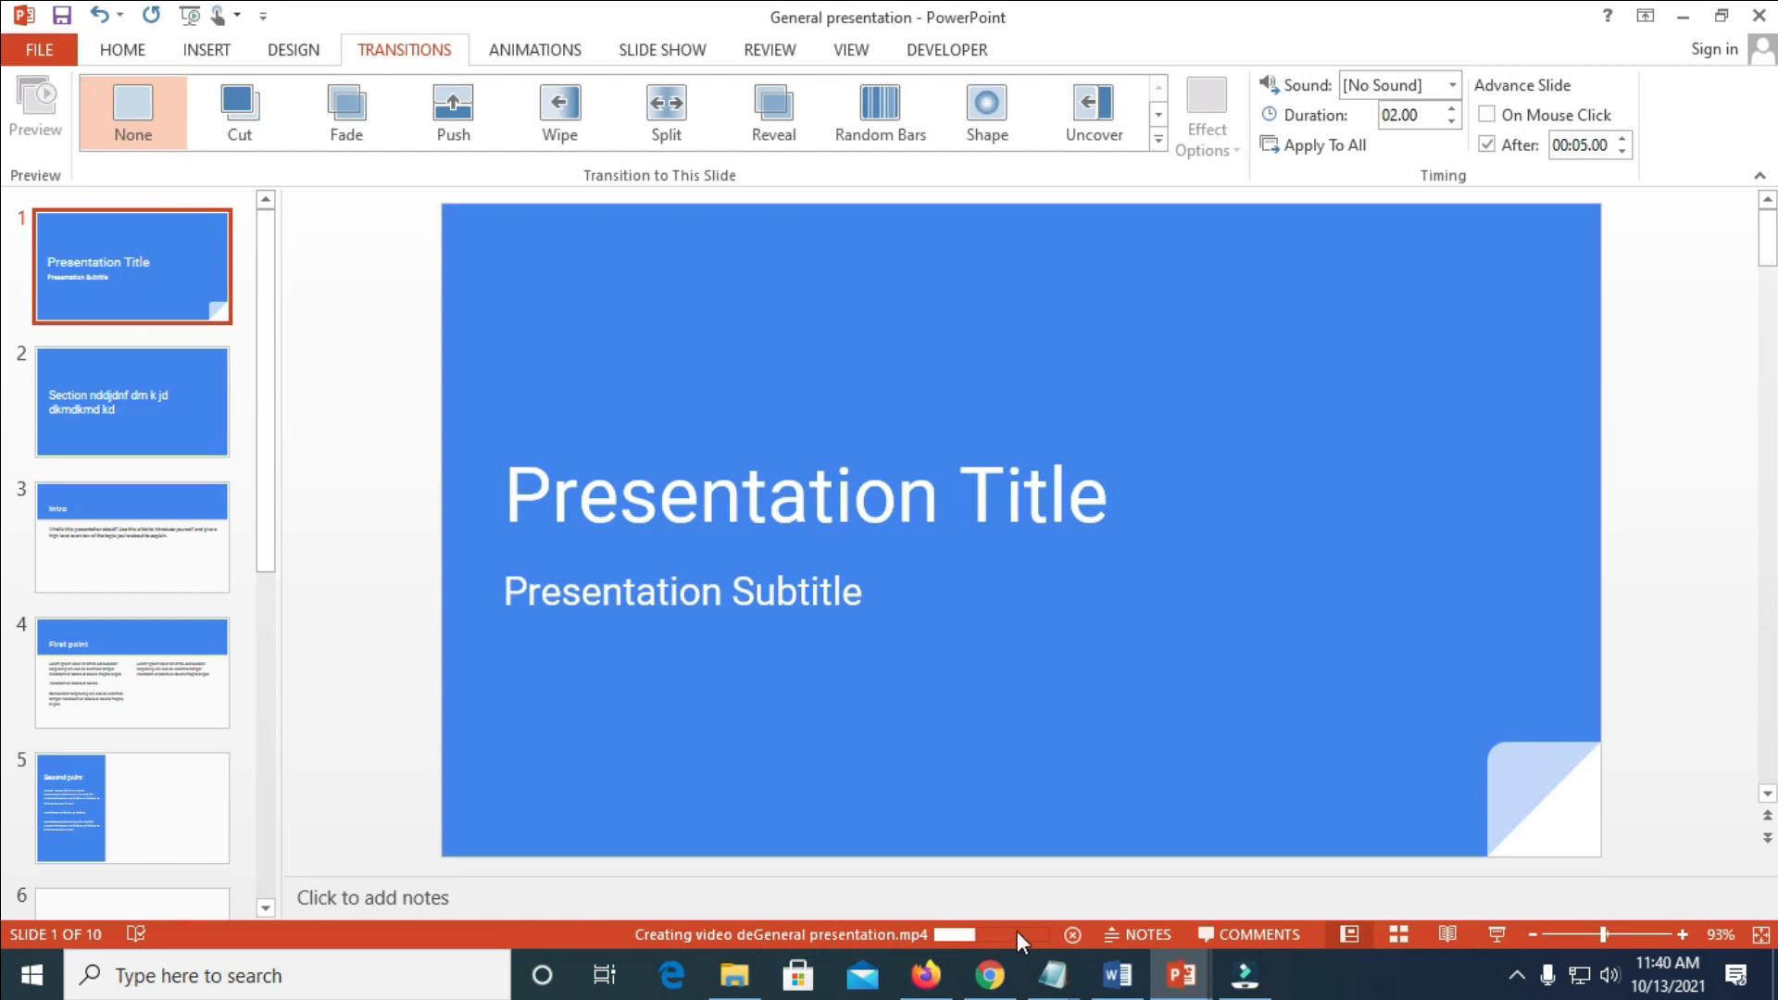
mouse_move(1024, 941)
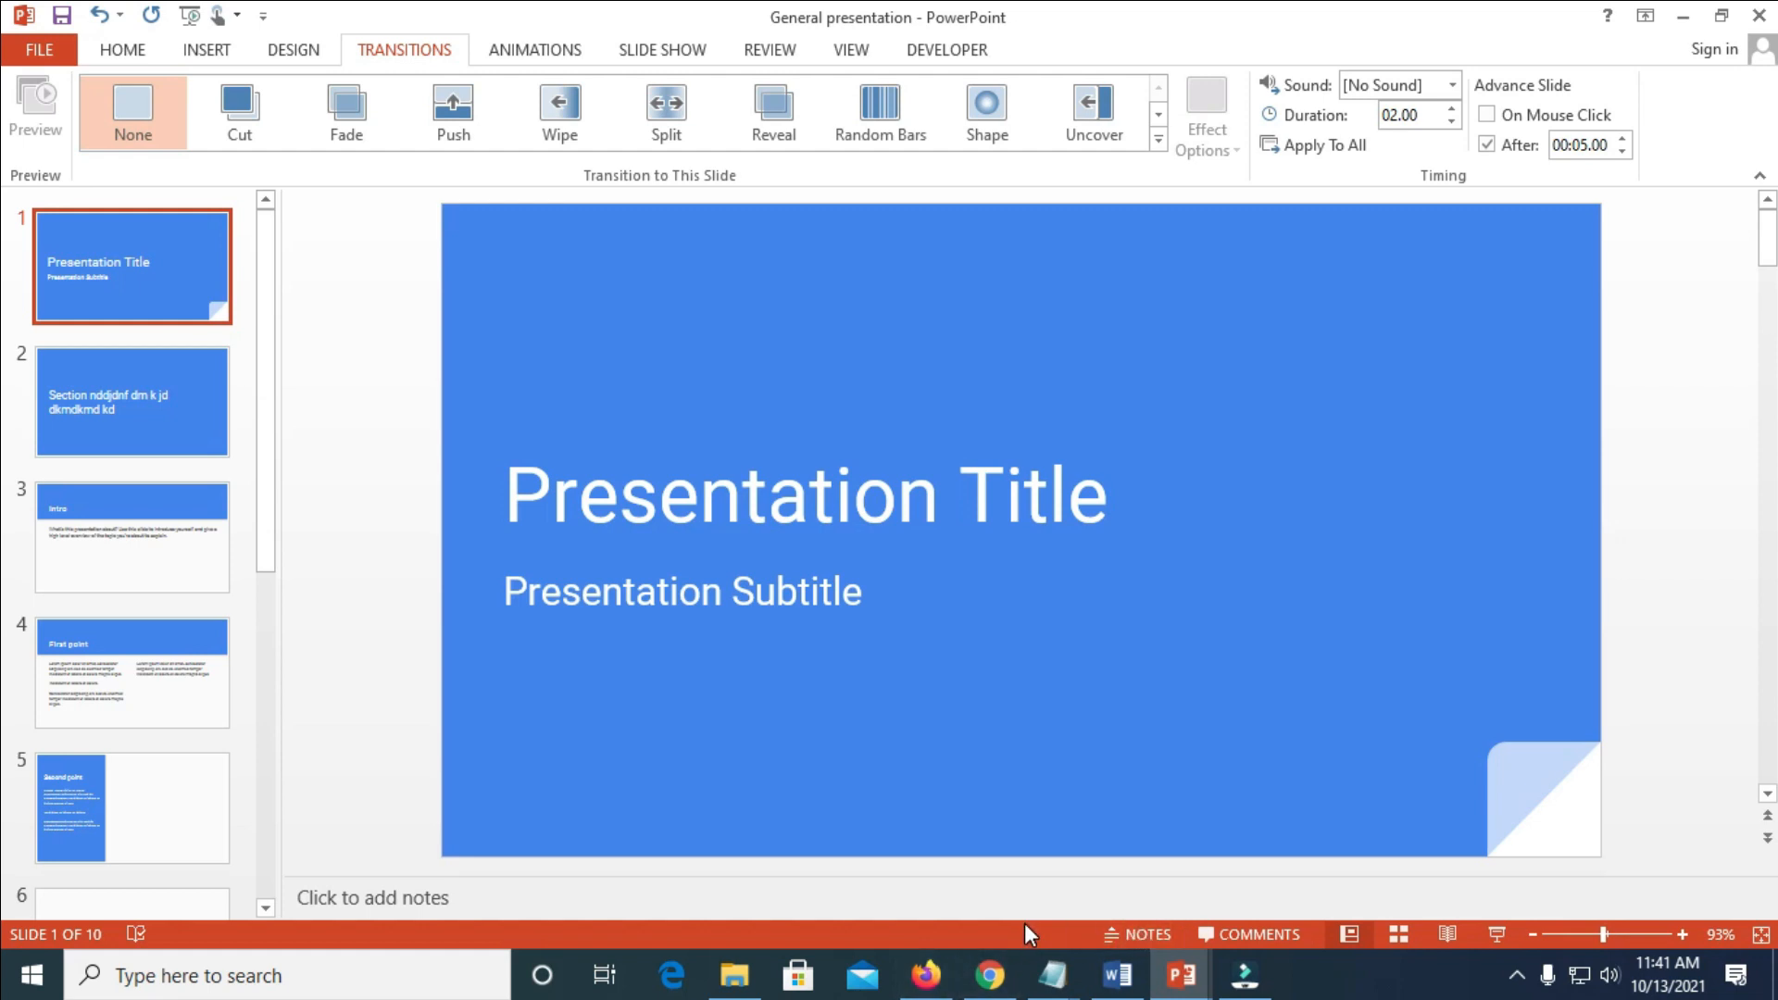
mouse_move(1360, 647)
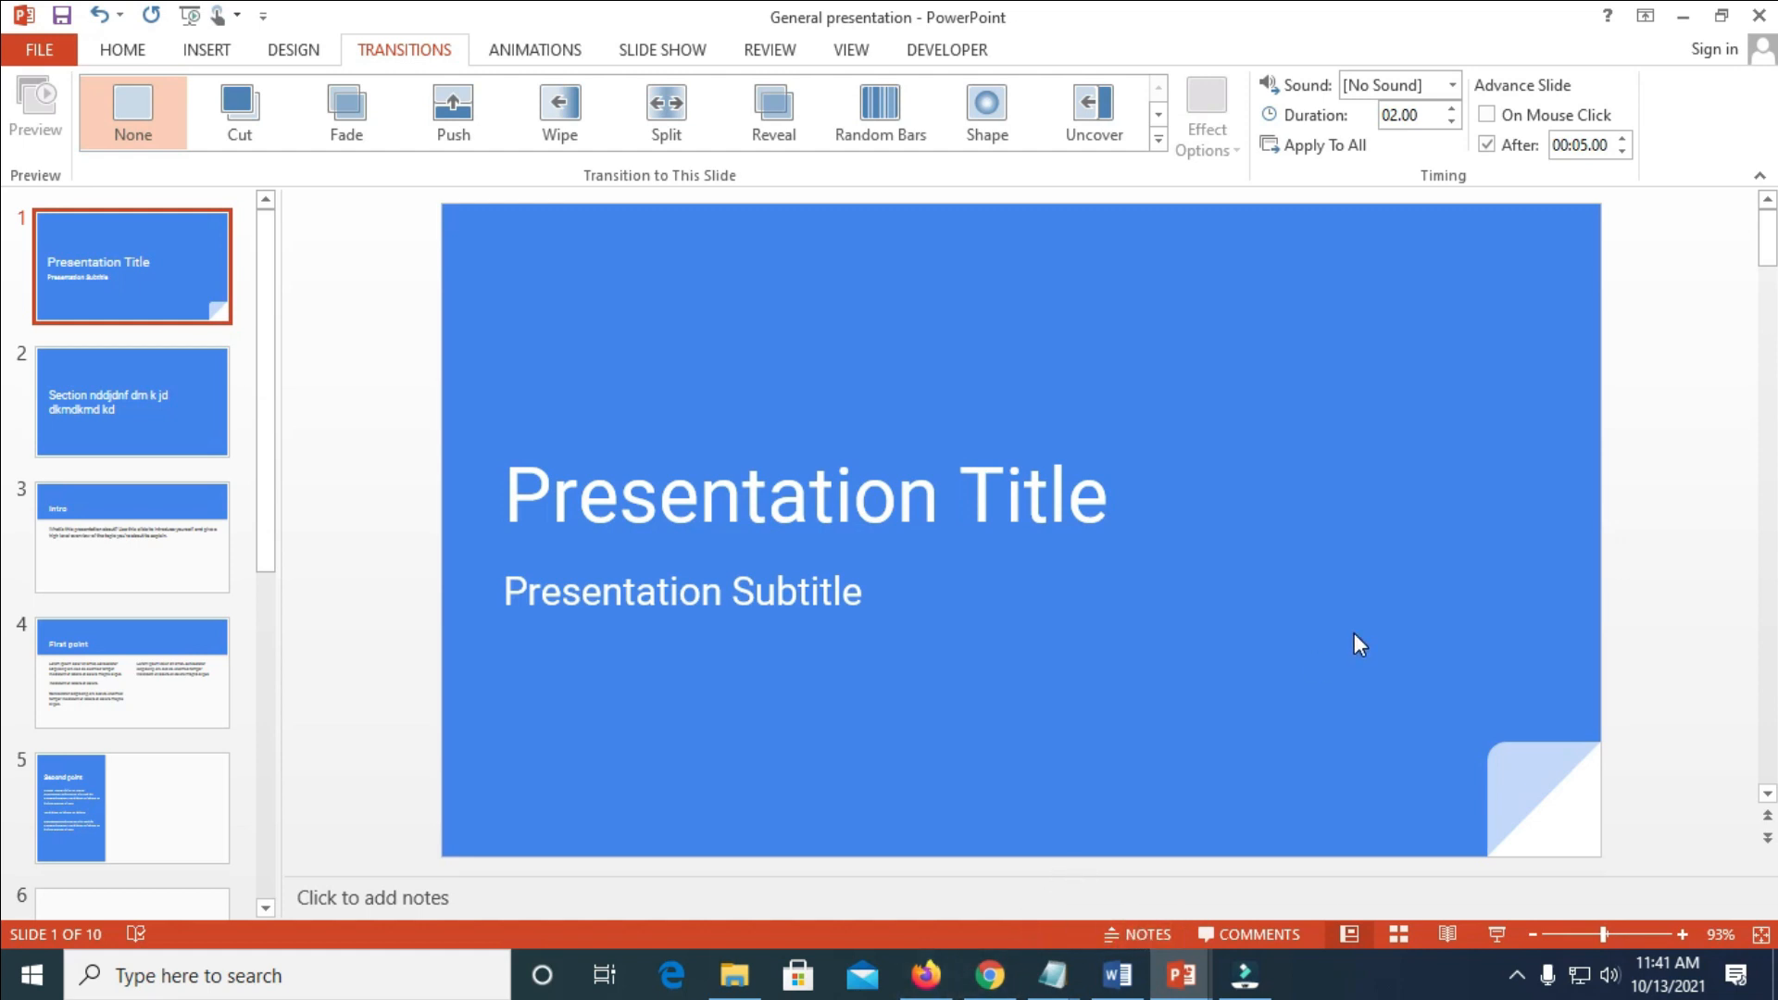
mouse_move(1558, 285)
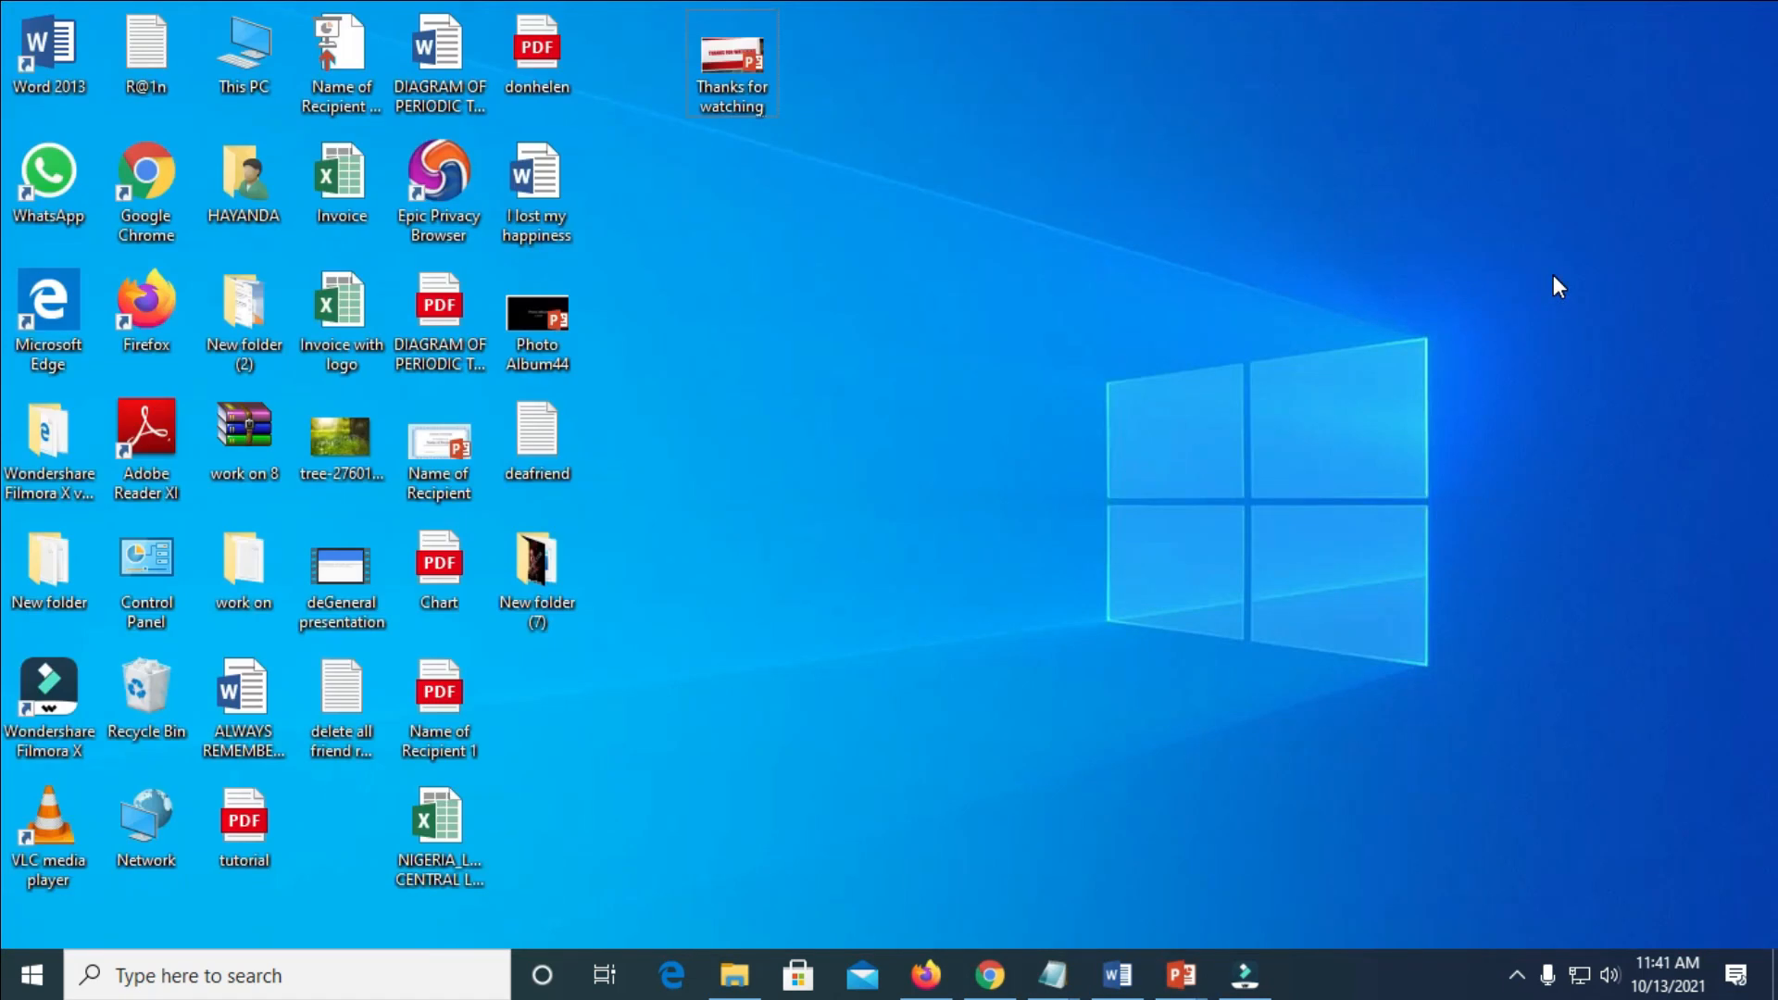
mouse_move(347, 566)
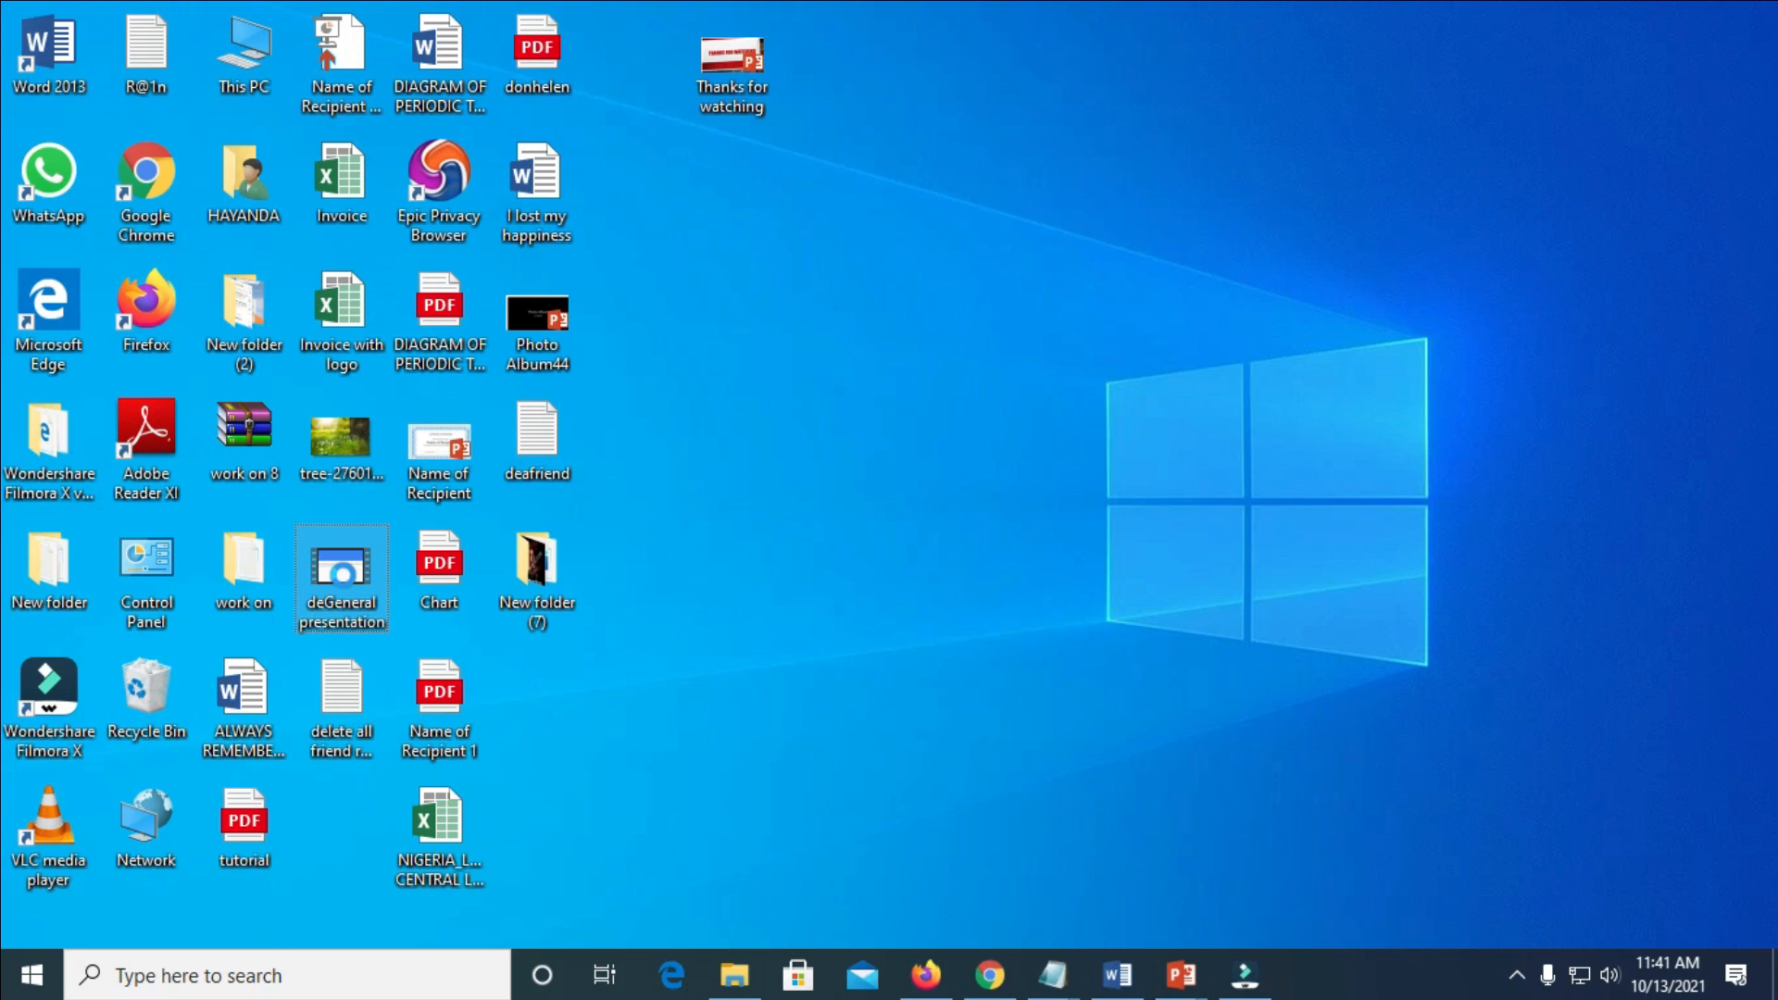
Step: Open the deGeneral presentation video from the desktop to play it
right_click(341, 578)
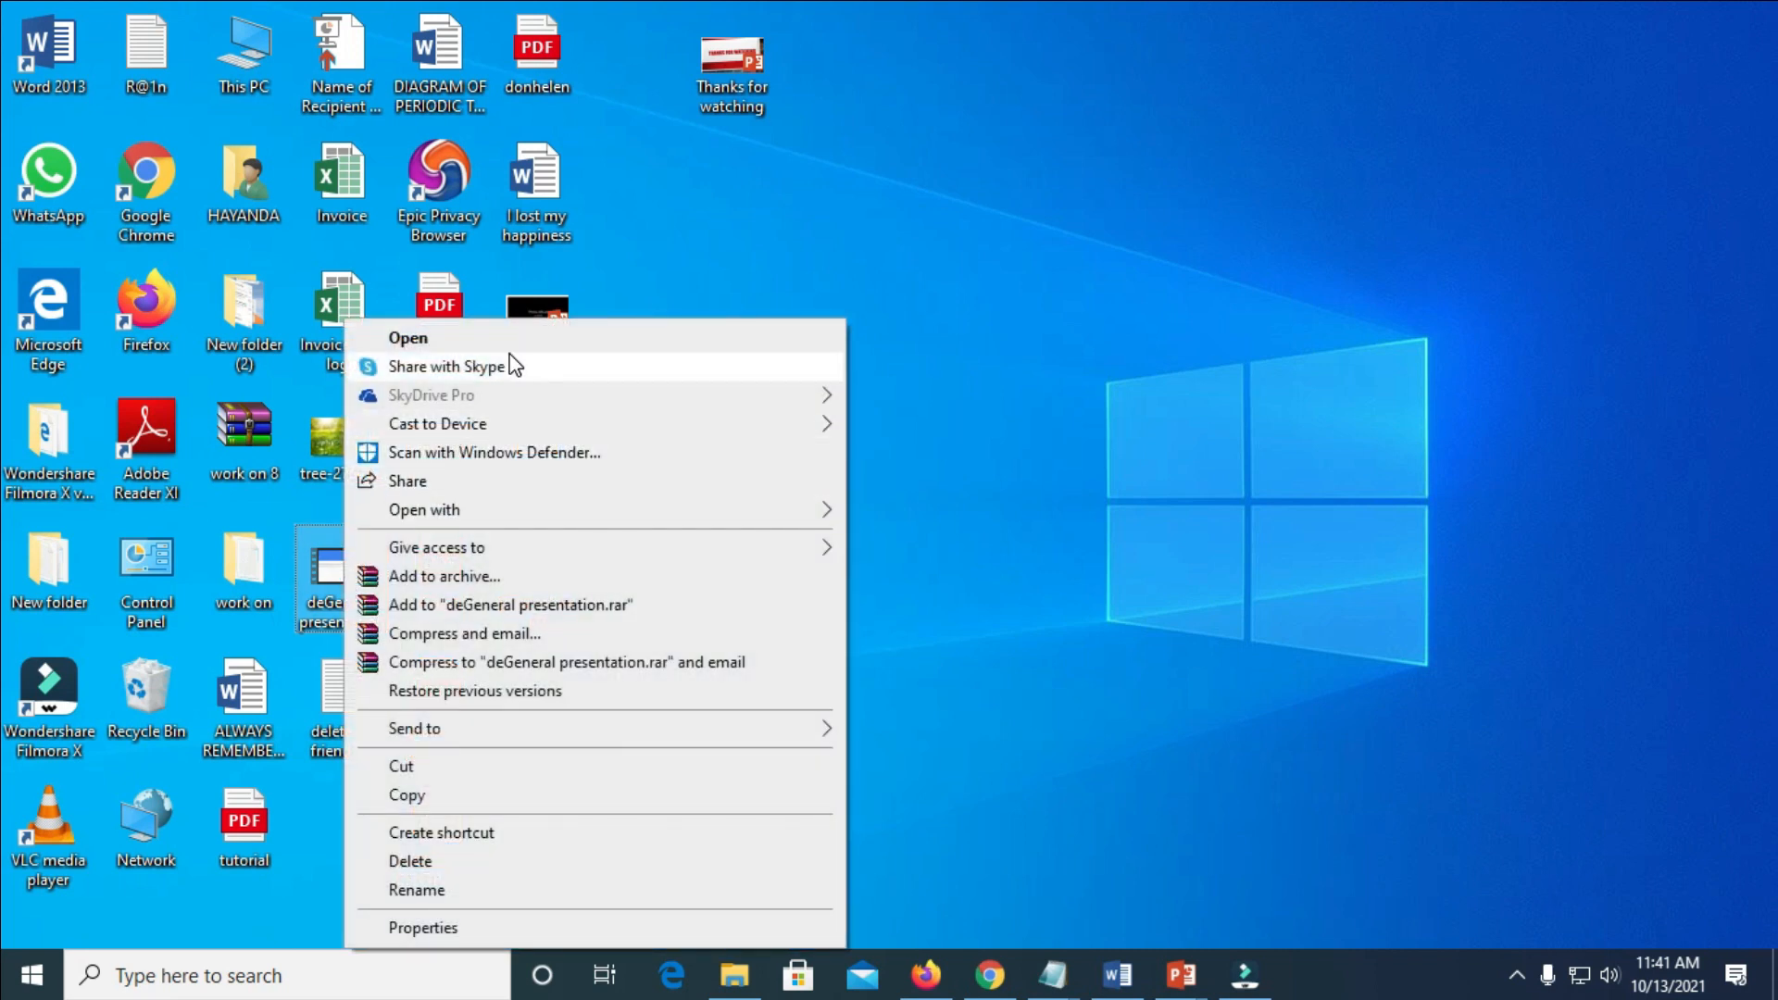
left_click(406, 337)
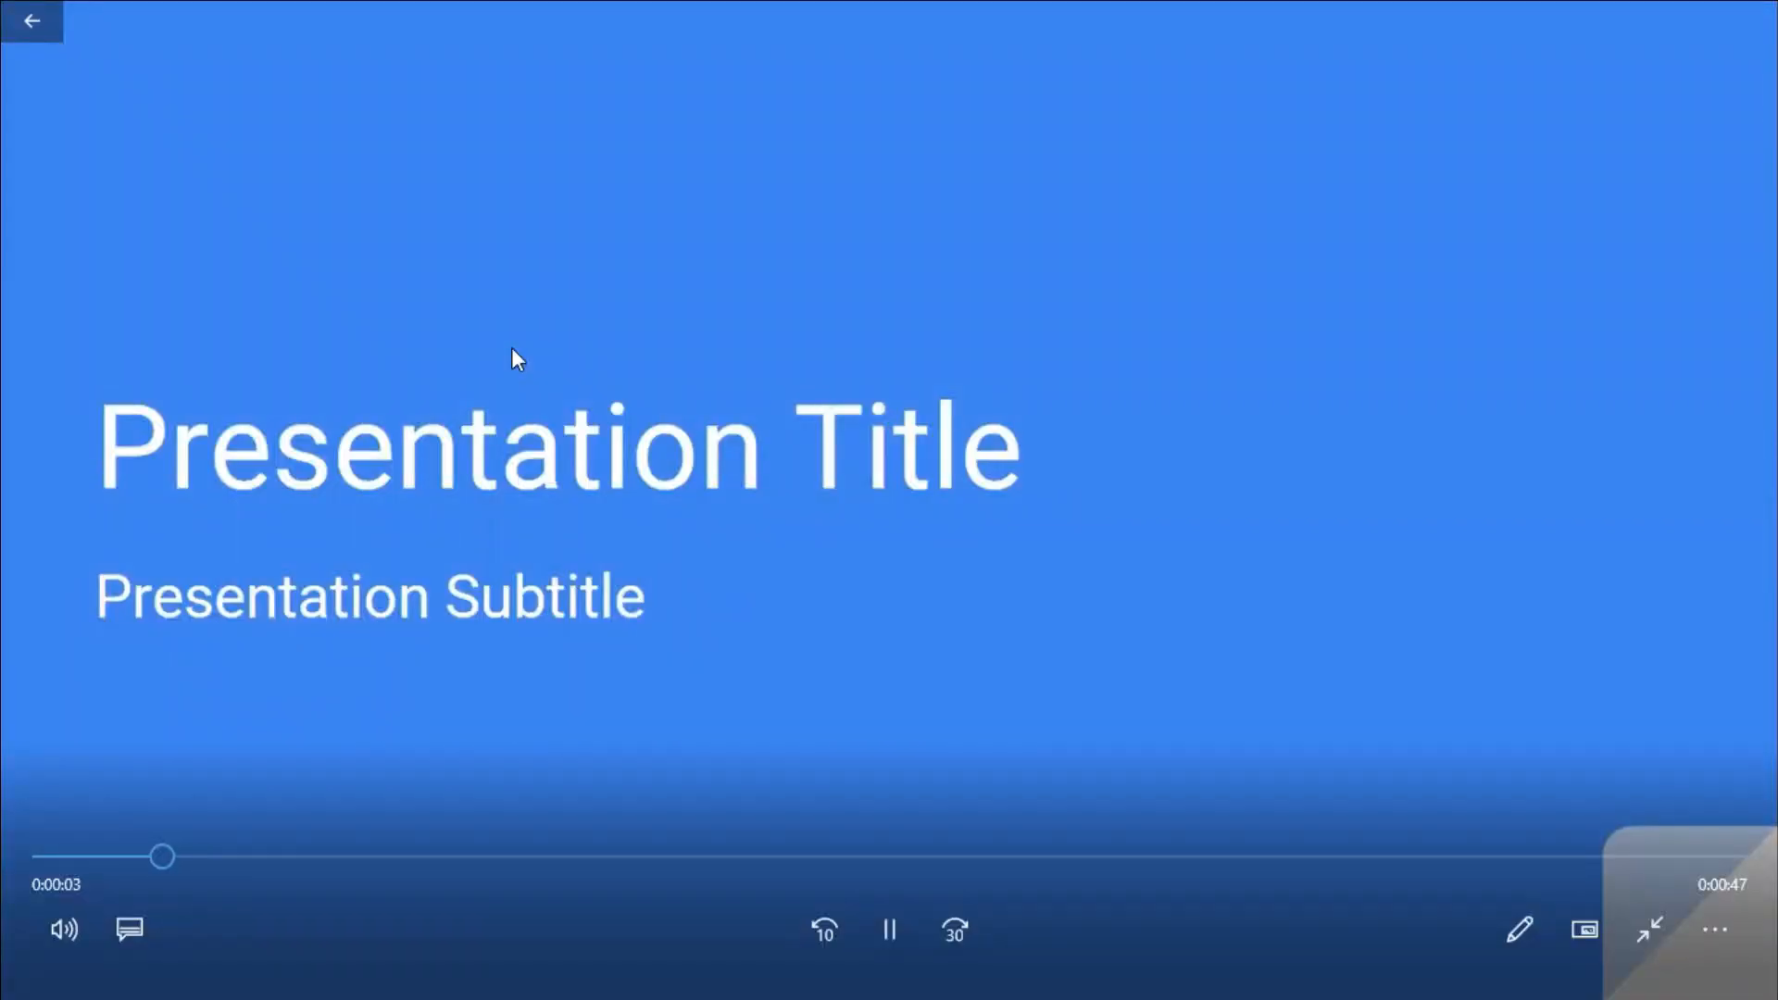